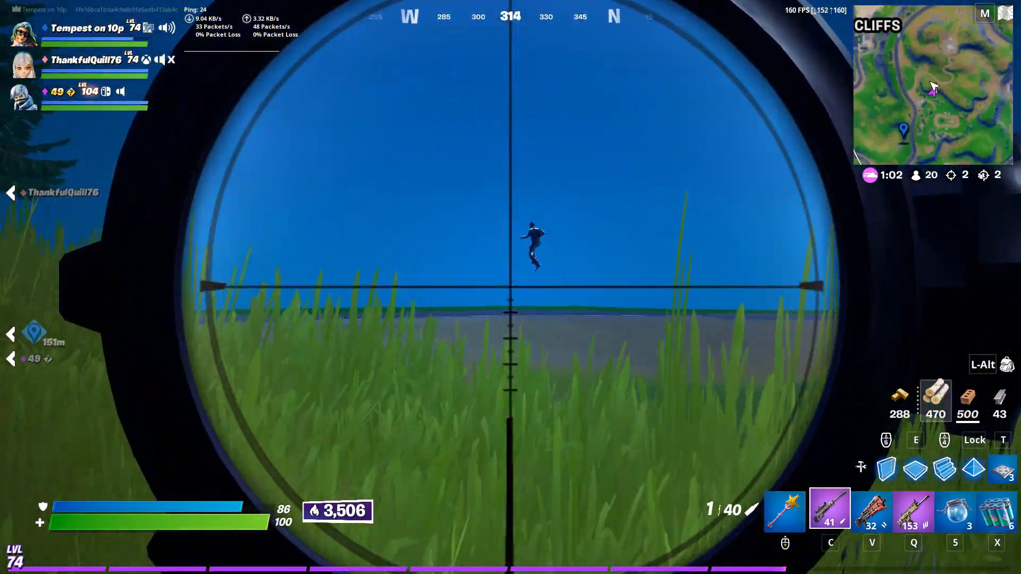
# Select the Audio 1 music clip and scrub the playhead to the sniper shot
pyautogui.click(510, 280)
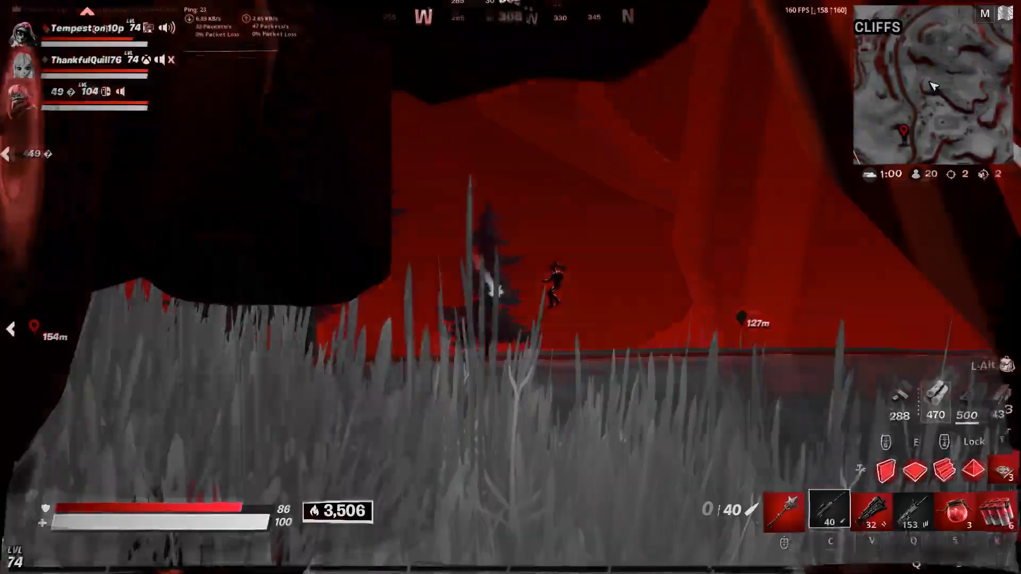
pyautogui.click(511, 70)
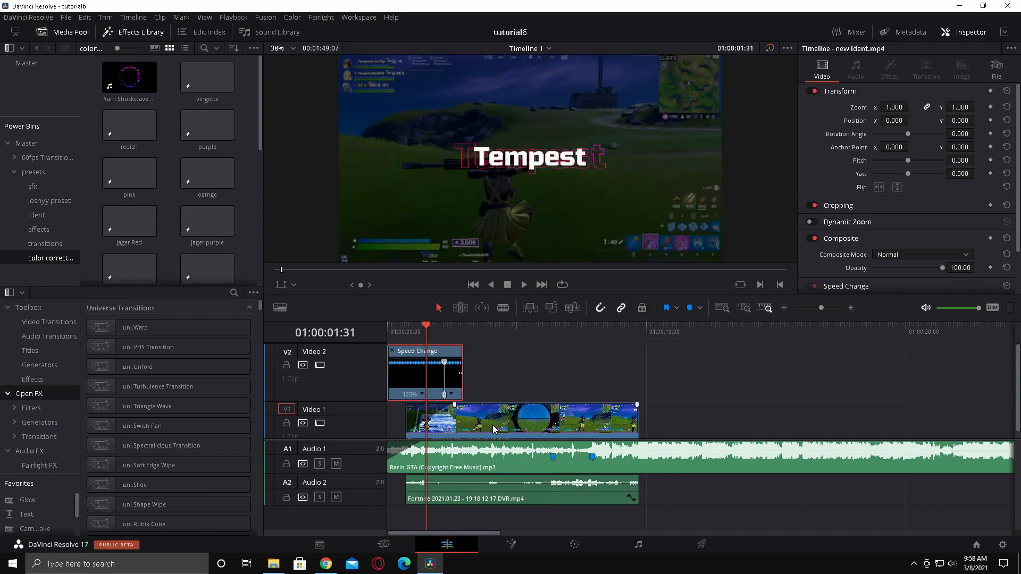
pyautogui.click(532, 325)
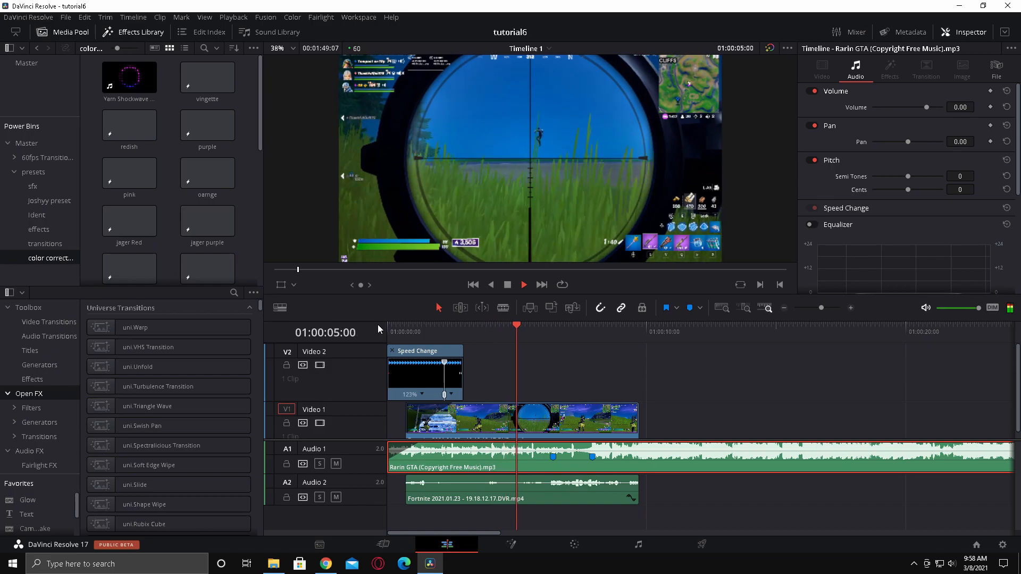
pyautogui.click(523, 285)
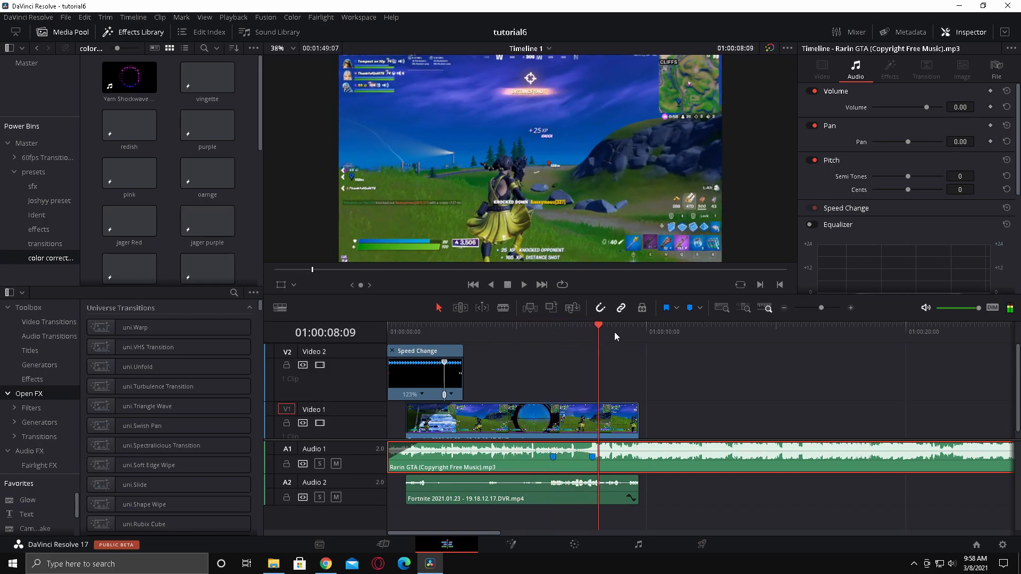
pyautogui.click(552, 325)
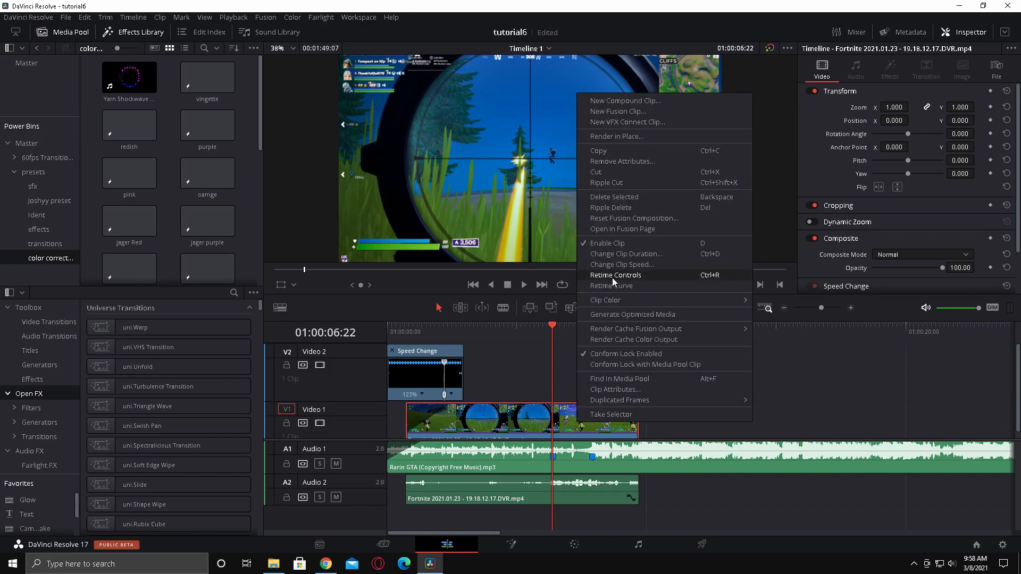
# Enable retime controls on the Fortnite clip and show its retime speed curve
pyautogui.click(615, 275)
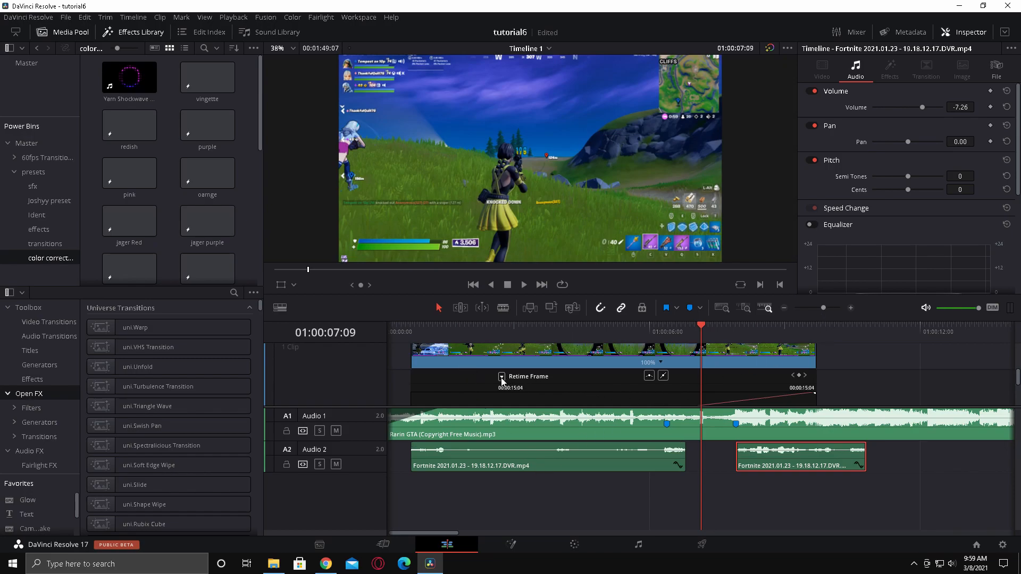
pyautogui.click(821, 70)
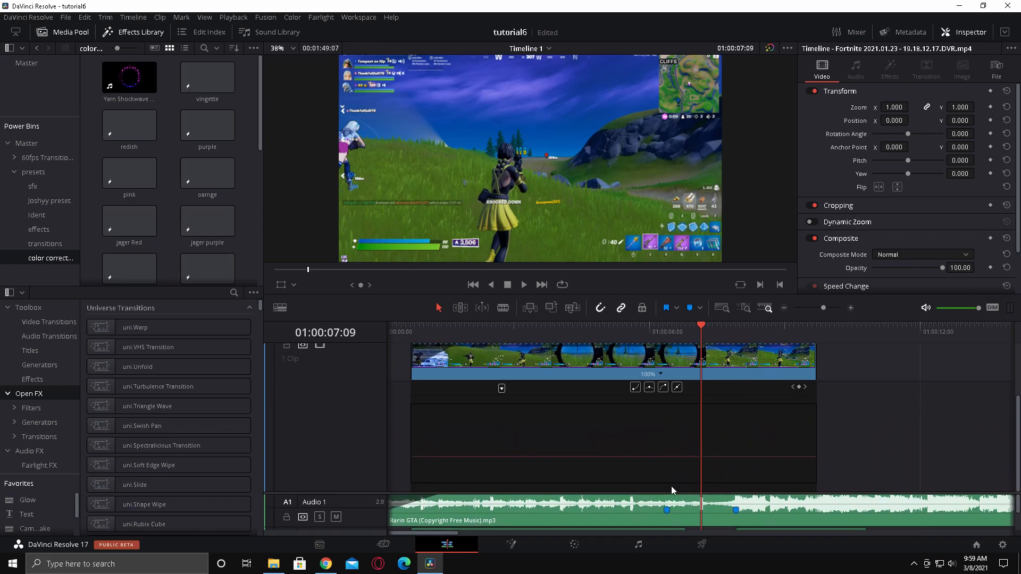
# Add a speed change point at the sniper shot on the gameplay clip
pyautogui.click(663, 324)
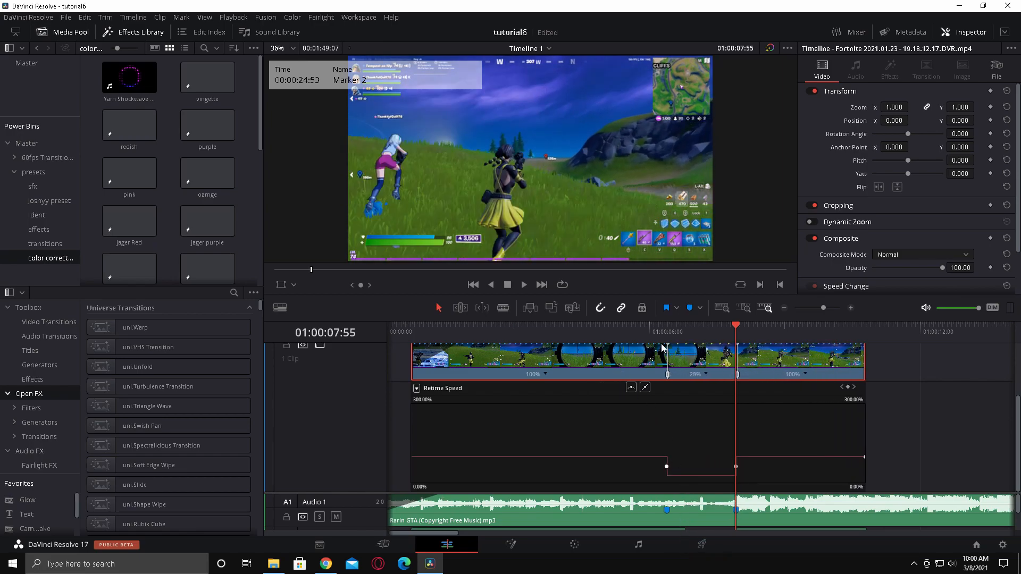
# Set the gameplay clip's Resize Filter to Smoother alongside Optical Flow retiming
pyautogui.click(921, 243)
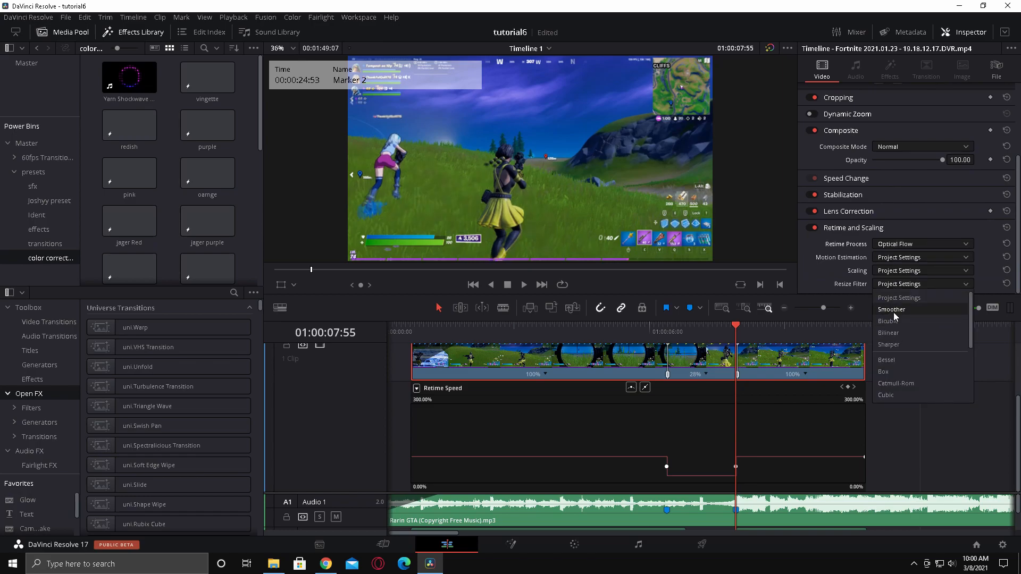
pyautogui.click(891, 309)
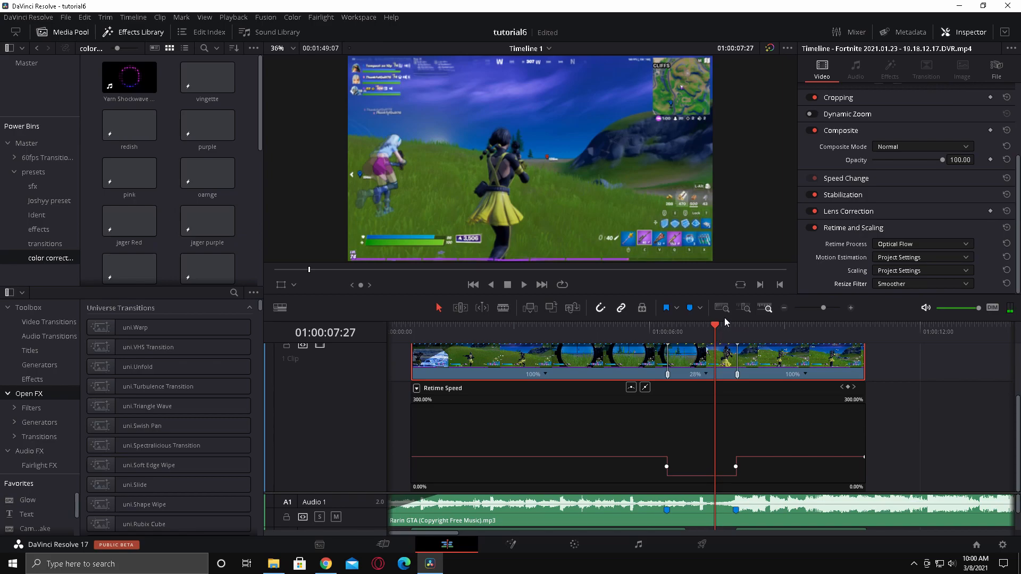
pyautogui.click(665, 324)
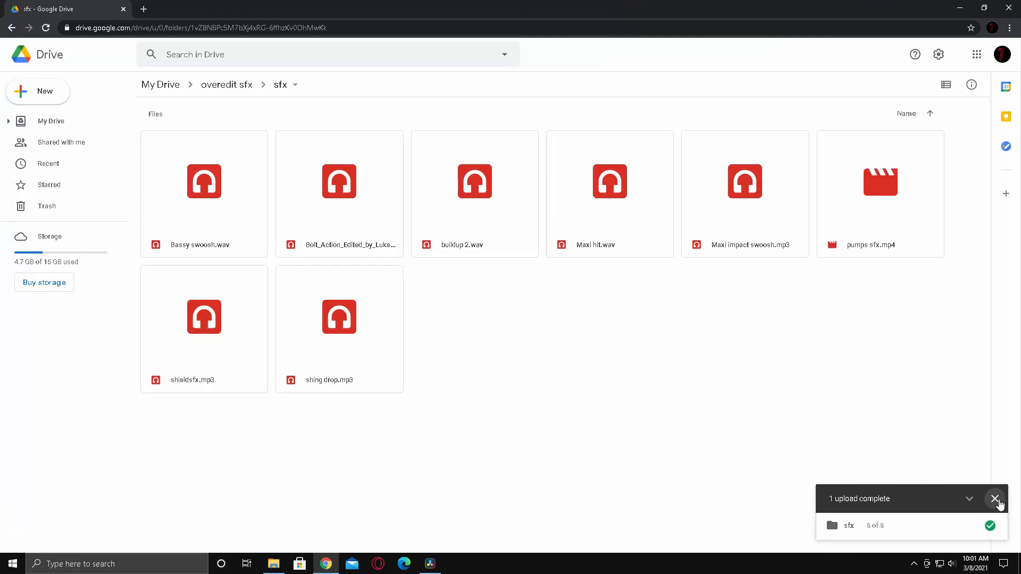
# Dismiss Google Drive's upload complete notice for the eight sfx files
pyautogui.click(995, 499)
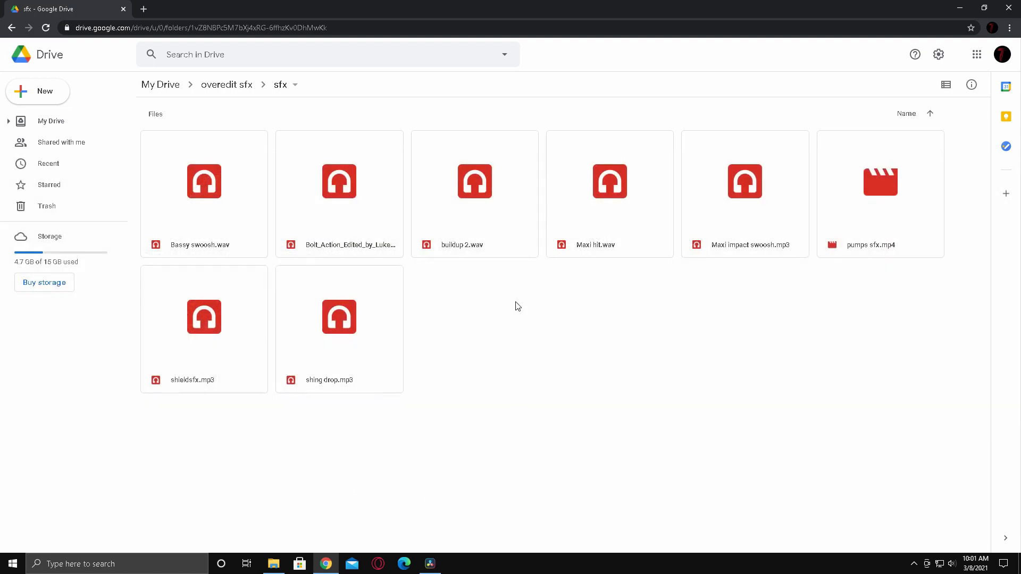
pyautogui.moveTo(457, 331)
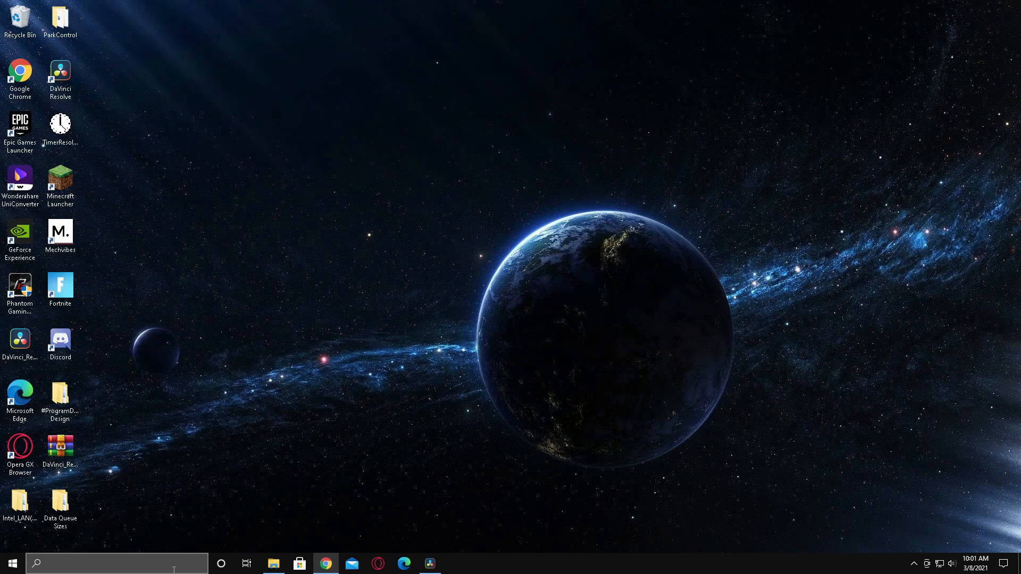
pyautogui.moveTo(429, 563)
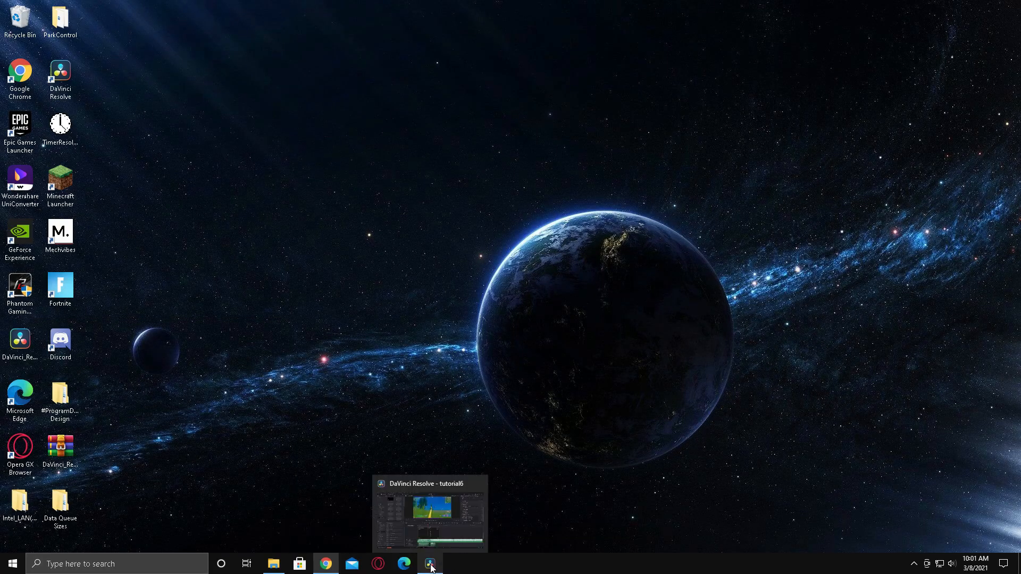
# Place Bolt_Action_Edited_by_Luke.mp3 from the sfx bin on Audio 3 under the slow-motion section
pyautogui.click(429, 564)
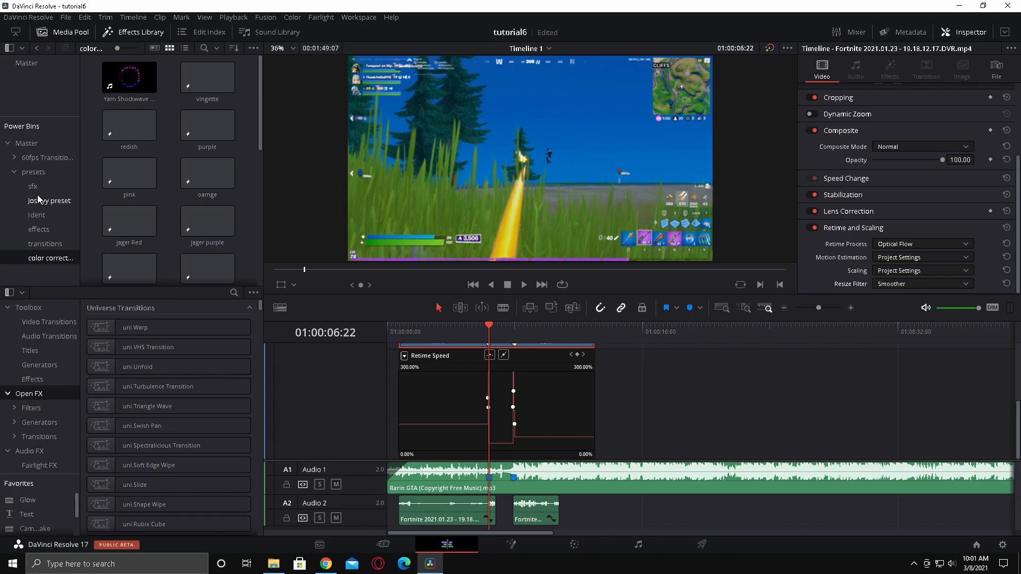
pyautogui.click(32, 186)
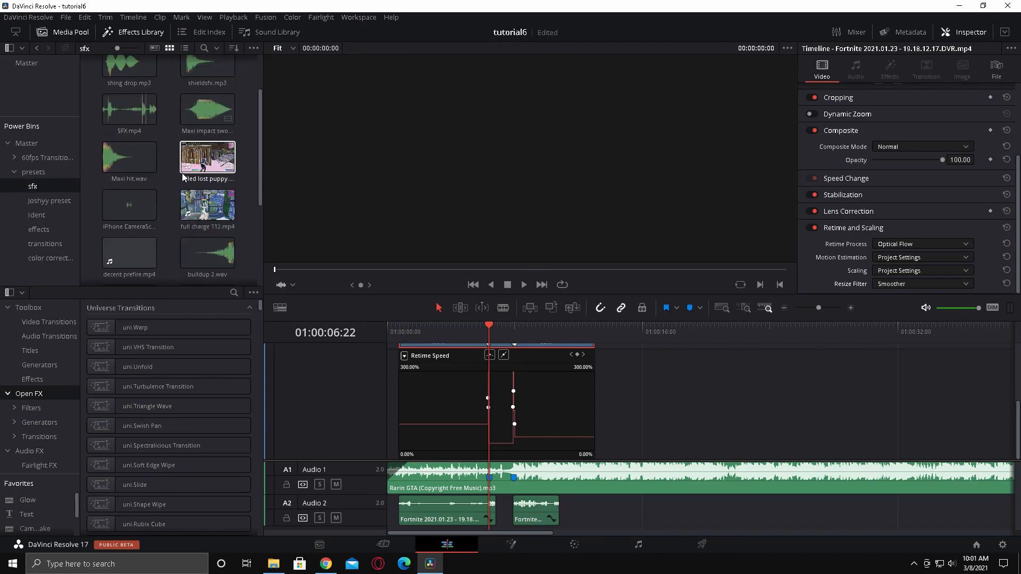
pyautogui.click(128, 221)
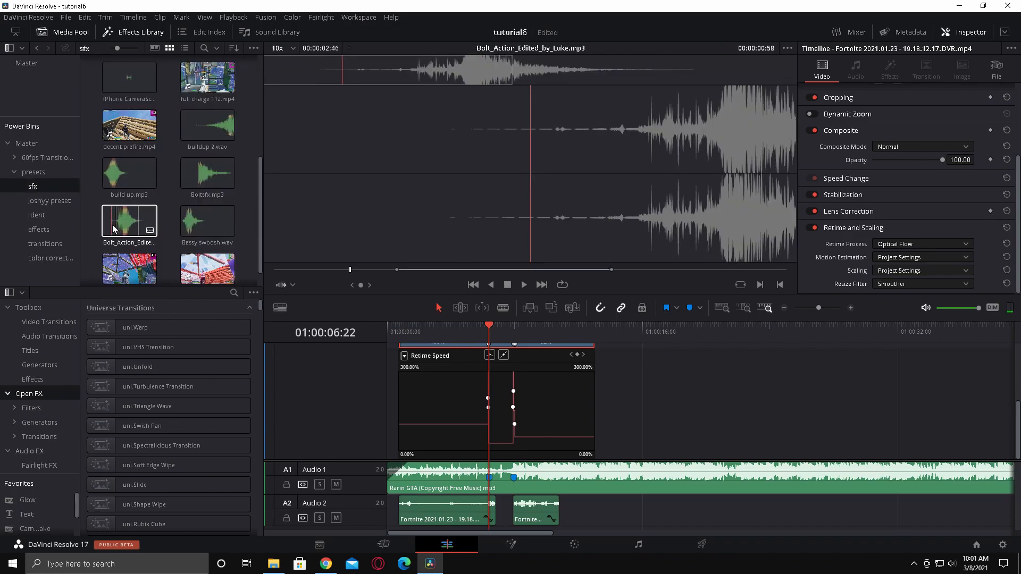
pyautogui.moveTo(129, 221); pyautogui.dragTo(582, 511)
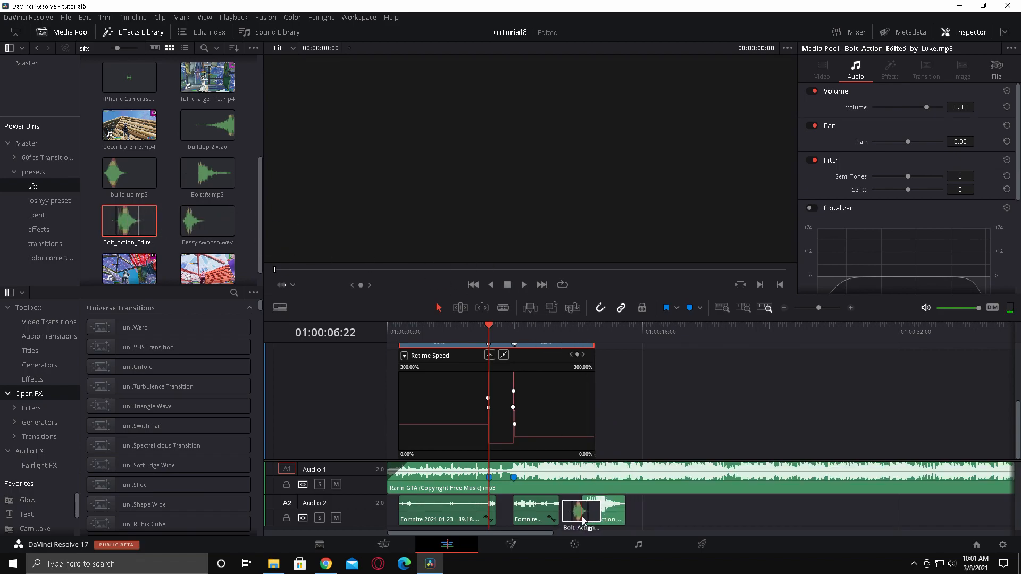
pyautogui.moveTo(580, 511); pyautogui.dragTo(657, 511)
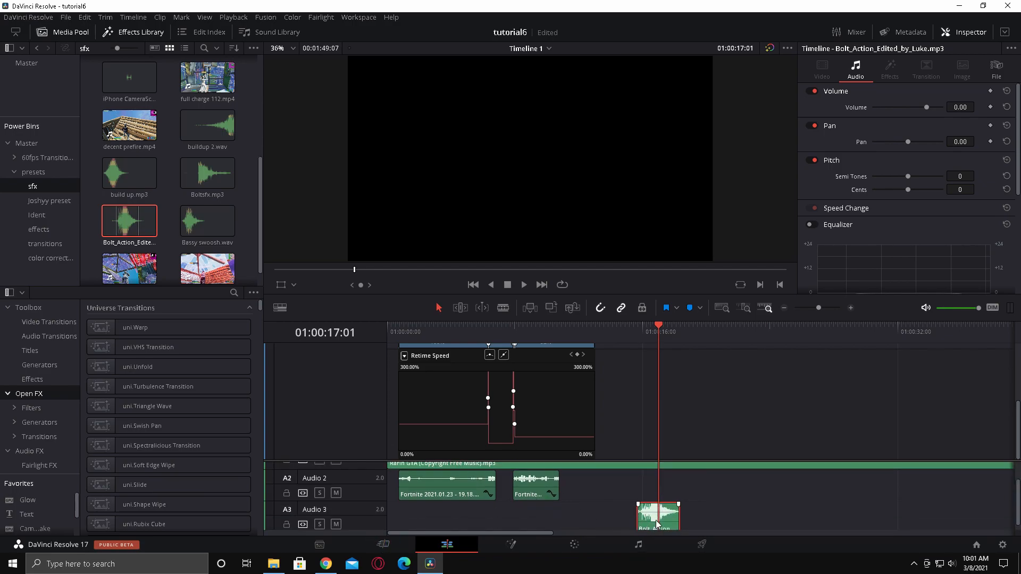
pyautogui.moveTo(657, 517); pyautogui.dragTo(498, 518)
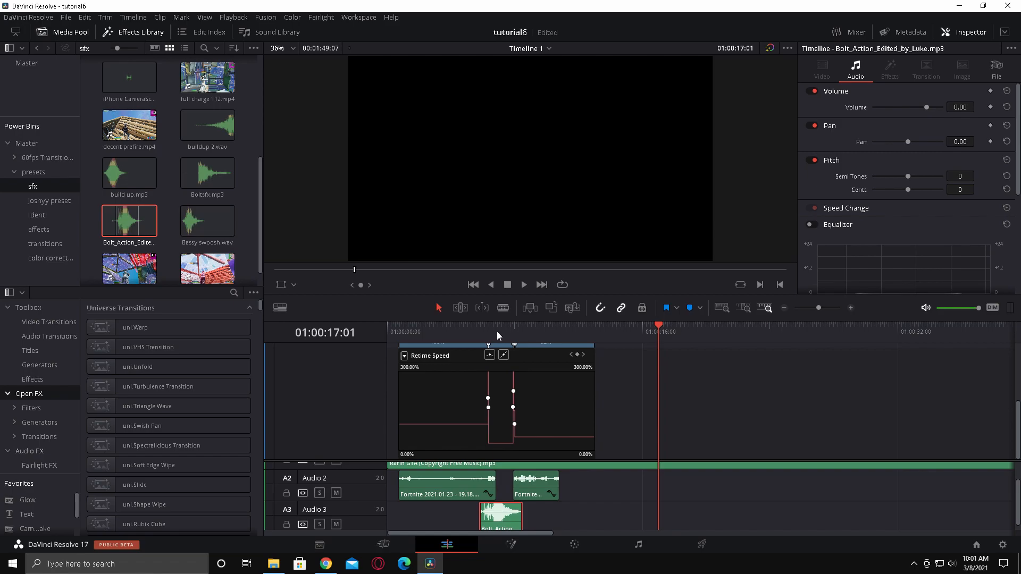
# Click the timeline near the speed-ramp point to begin aligning the Bolt Action sound
pyautogui.click(488, 325)
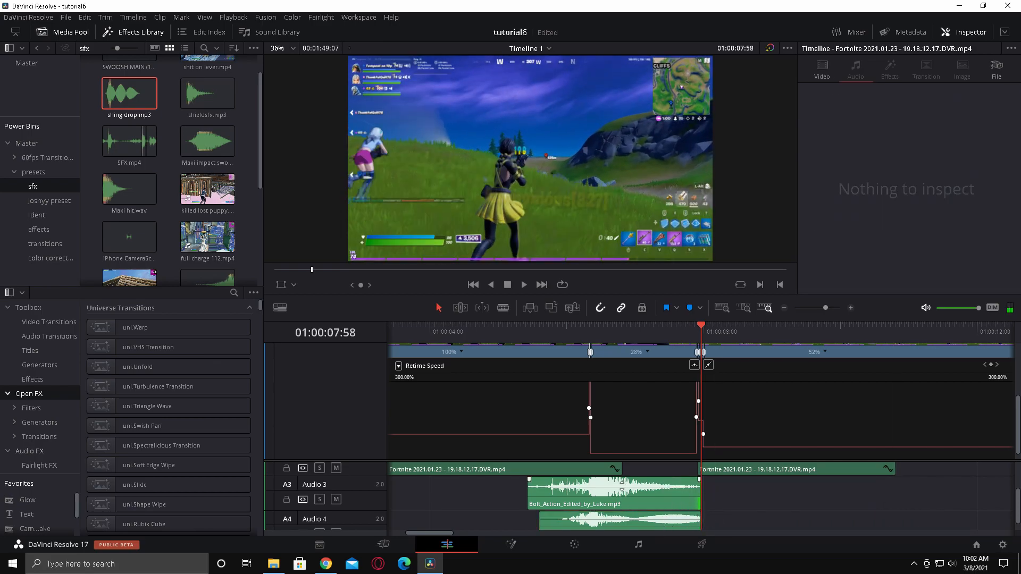
# Turn the Bolt Action sound down to about -2 dB, reselect the gameplay clip, and show the desktop
pyautogui.click(612, 491)
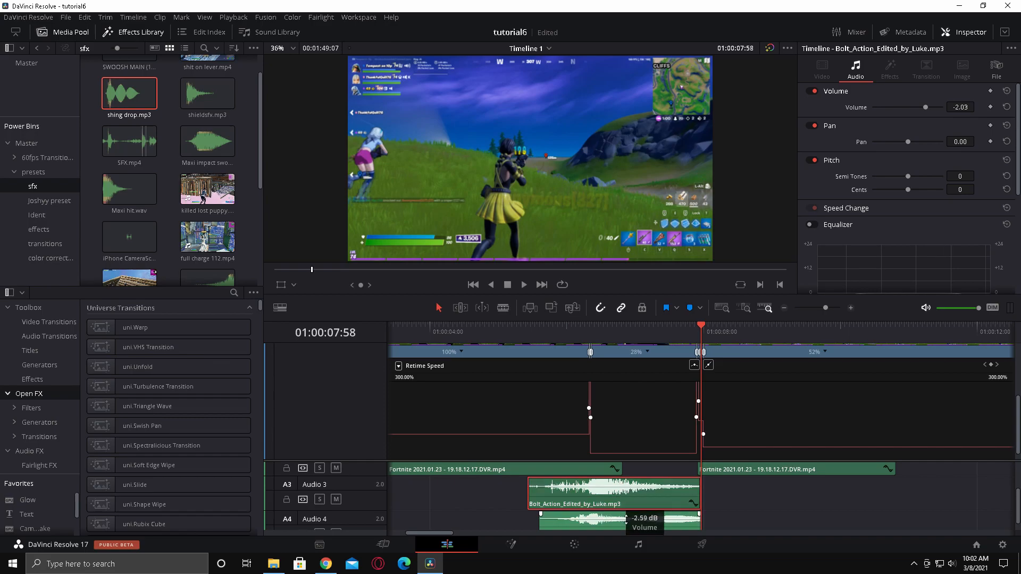
pyautogui.click(561, 325)
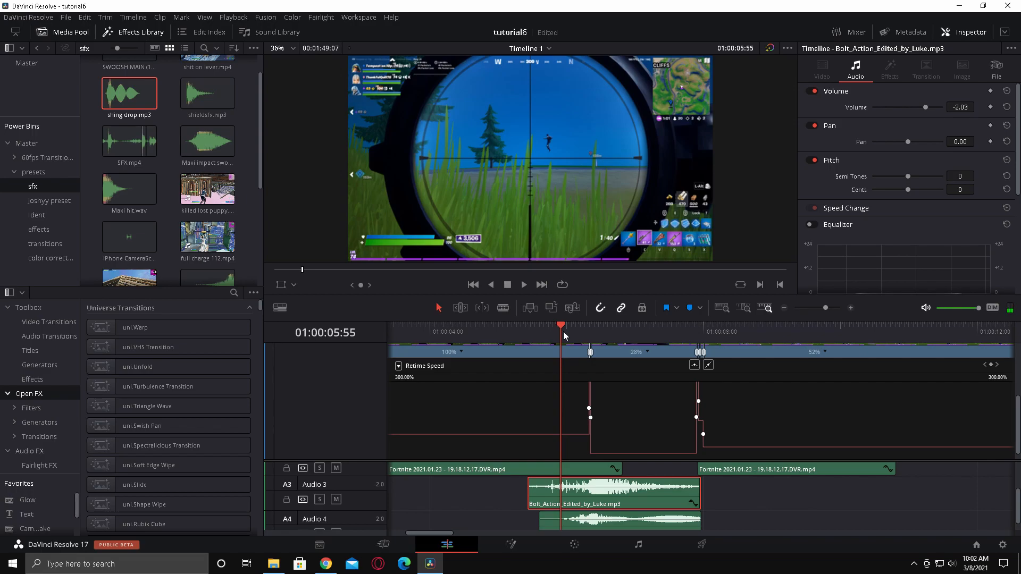
pyautogui.click(524, 285)
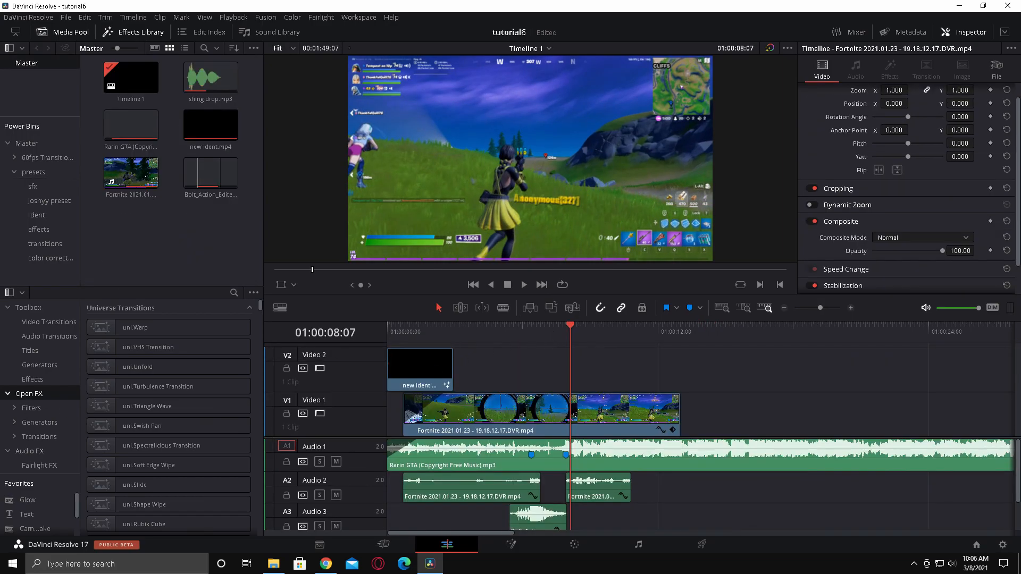
pyautogui.click(325, 564)
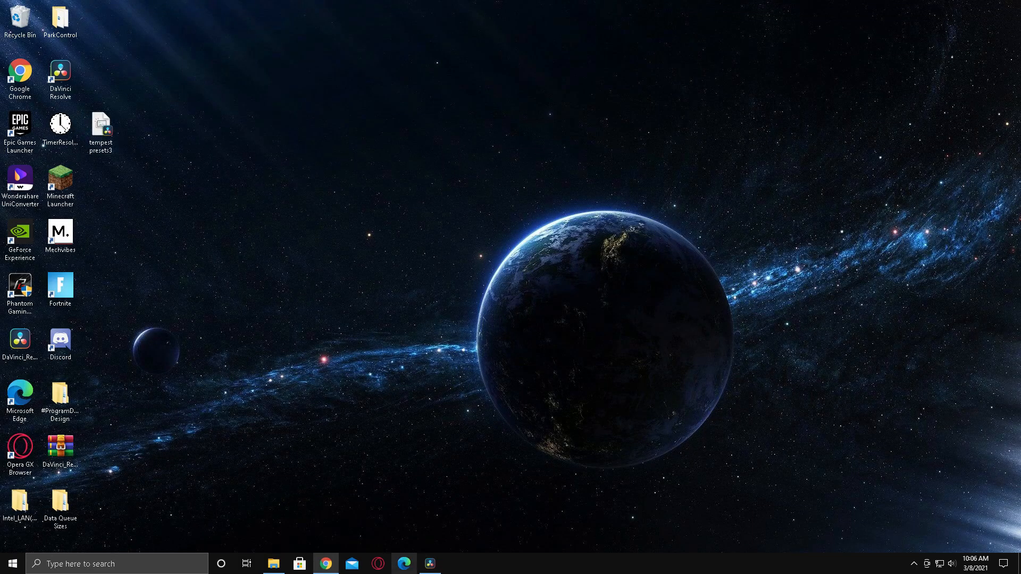
pyautogui.rightClick(429, 563)
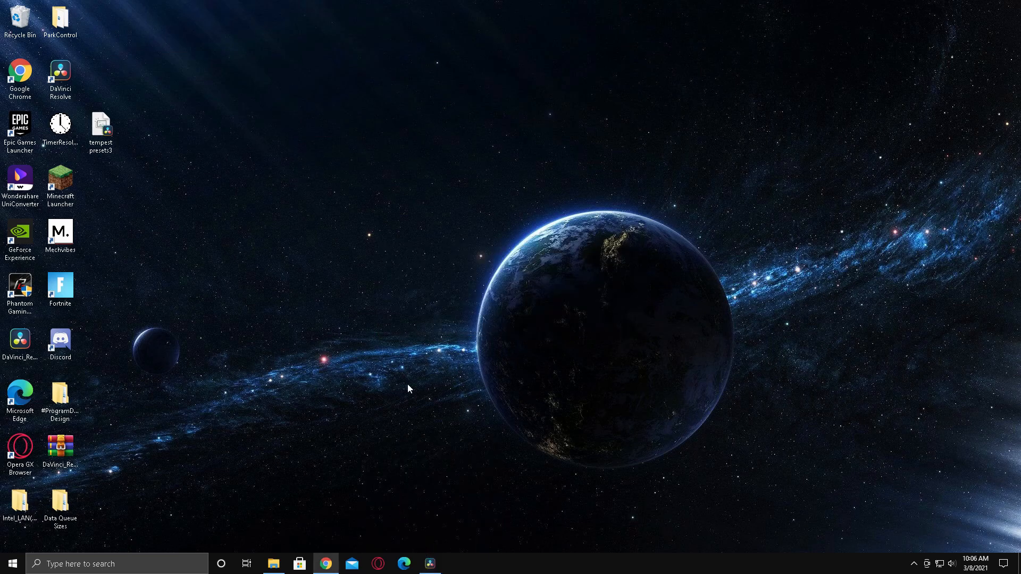
pyautogui.click(101, 124)
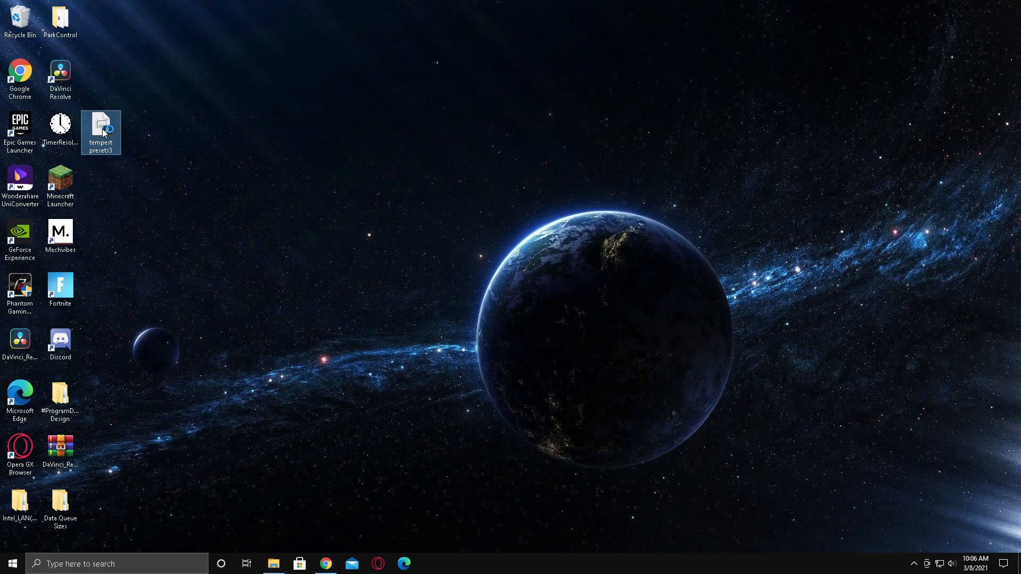
pyautogui.doubleClick(101, 125)
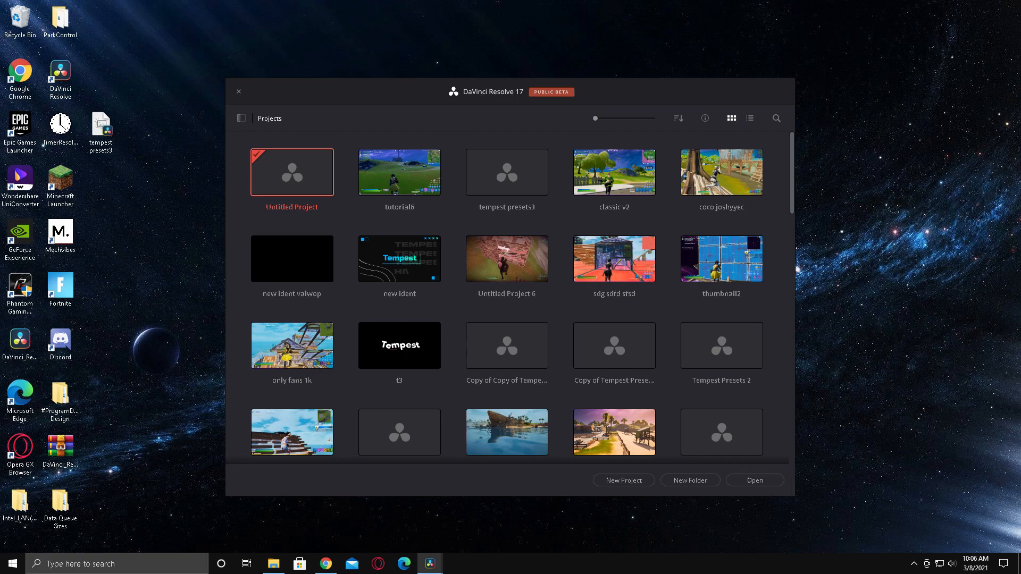
pyautogui.moveTo(413, 93)
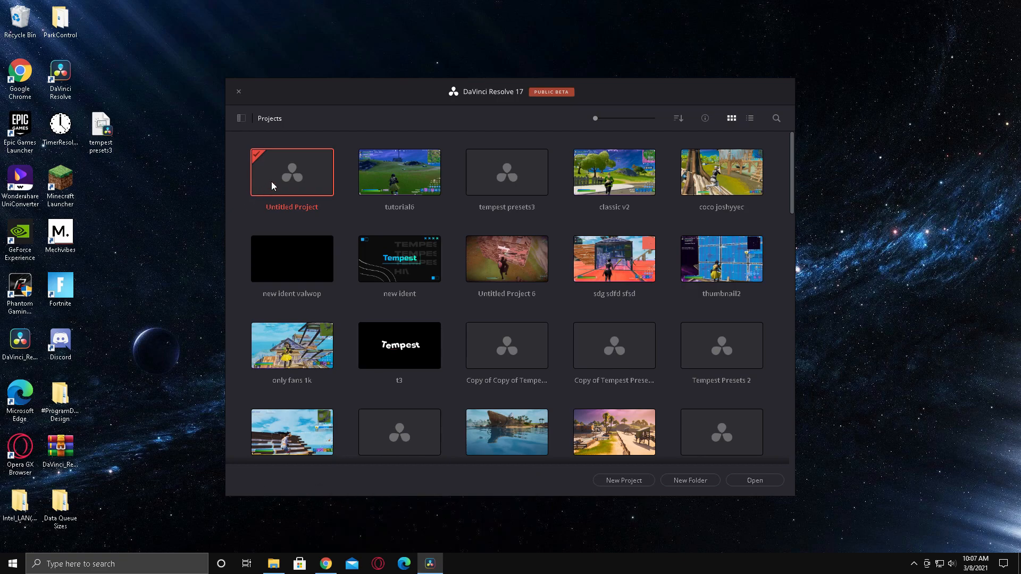
pyautogui.moveTo(272, 176)
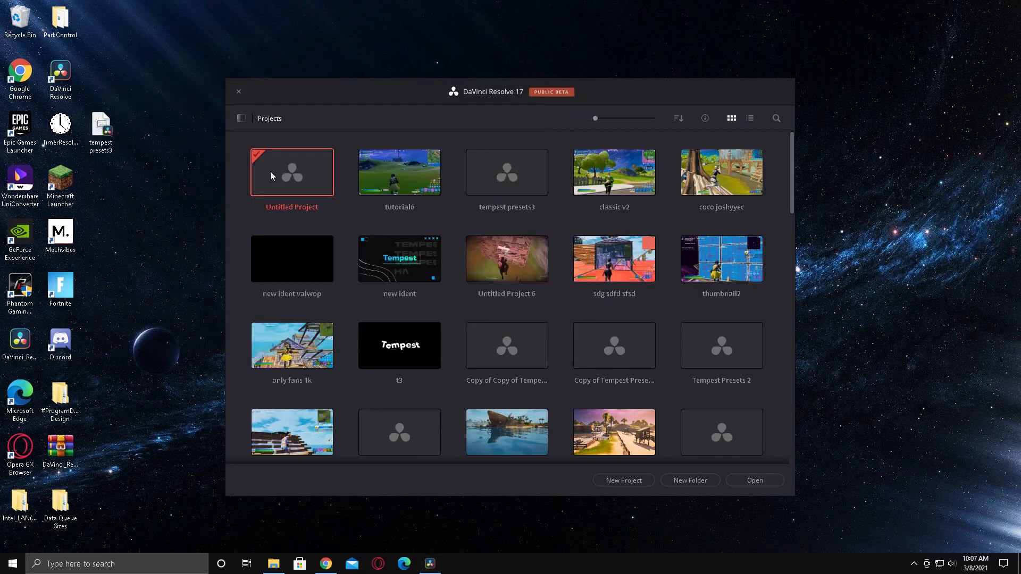
pyautogui.click(238, 91)
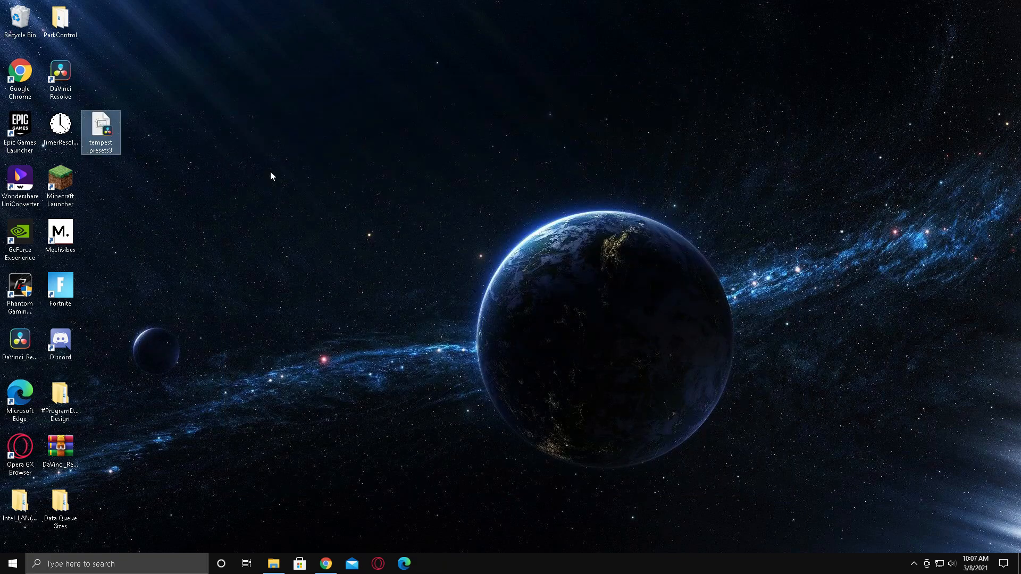
# Open tempest presets3, expand its Master bin, then switch back to the tutorial6 project
pyautogui.doubleClick(100, 127)
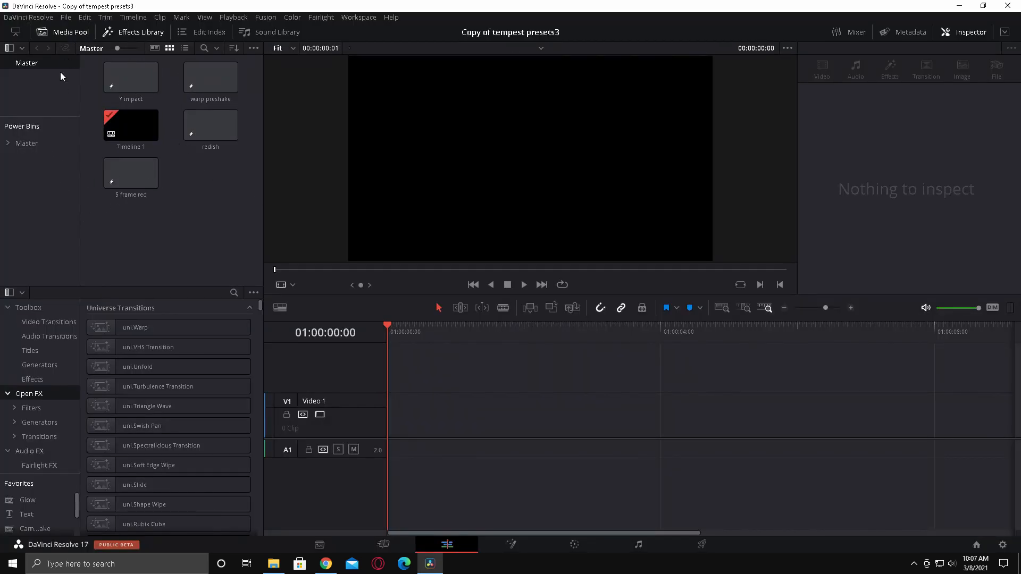
pyautogui.click(7, 143)
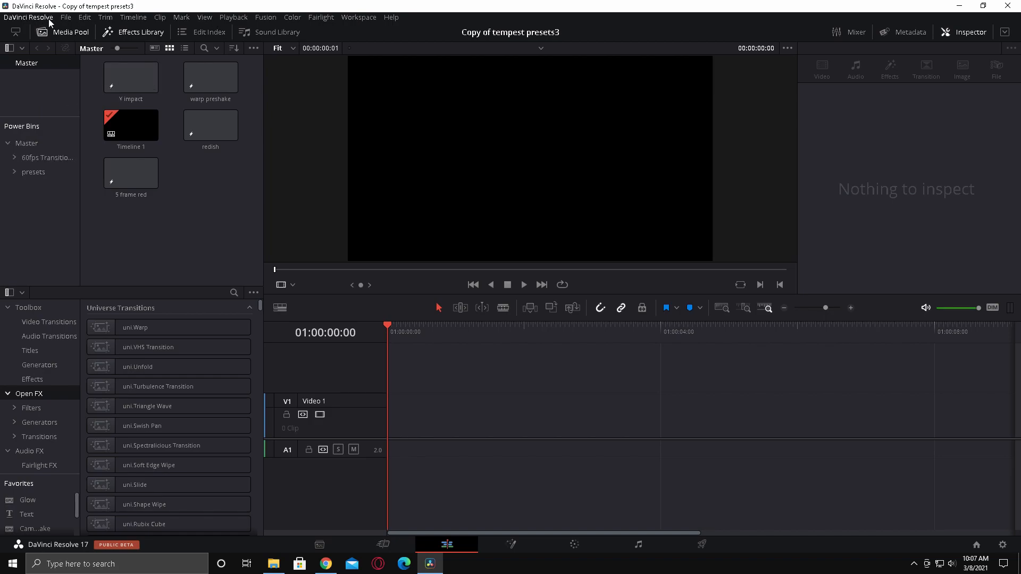
pyautogui.click(204, 17)
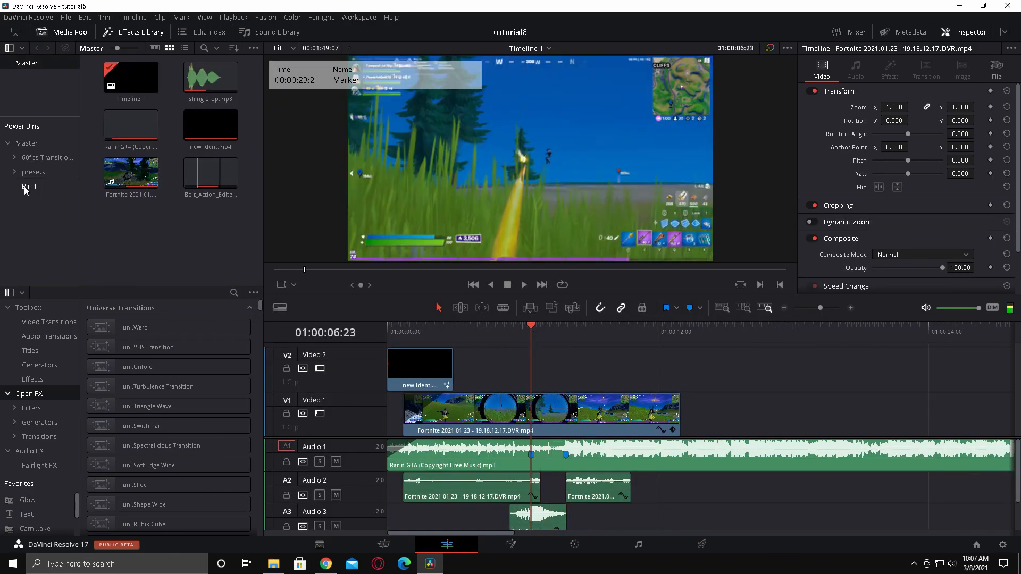
# Open Bin 1 and select the redish adjustment clip for the sniper shot
pyautogui.click(30, 186)
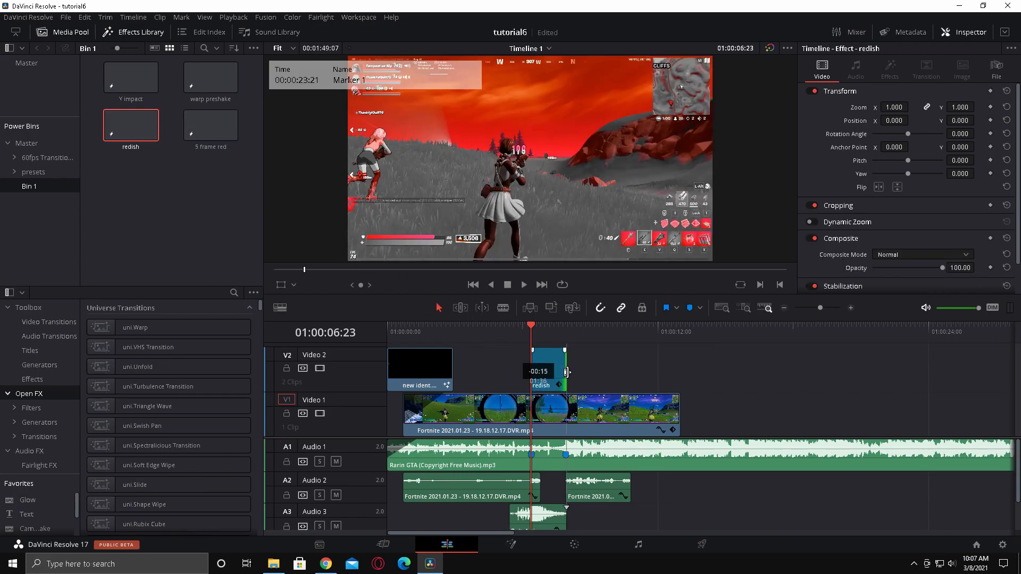
pyautogui.click(534, 342)
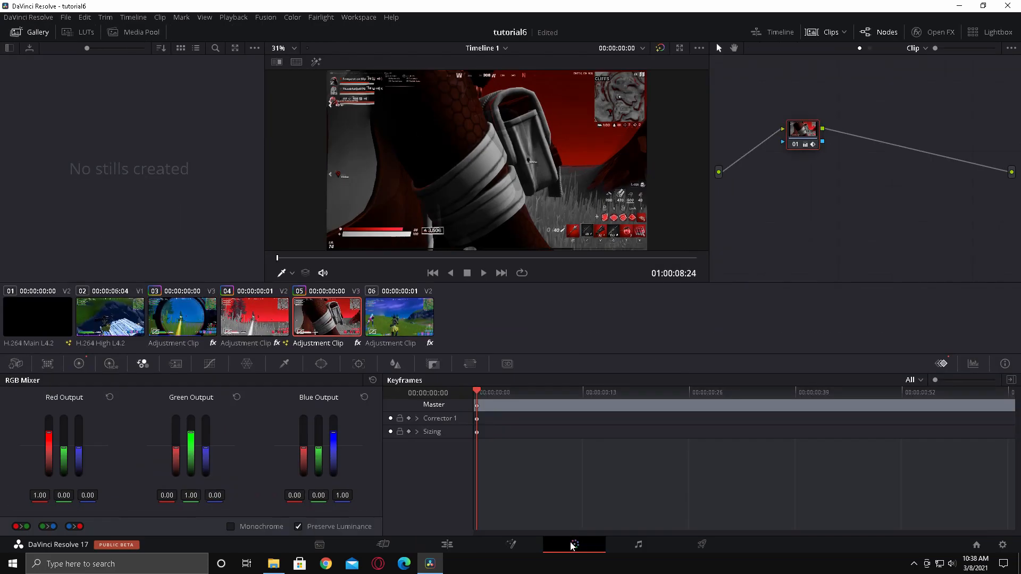
# On the Color page, set the adjustment clip's Primaries Wheels Hue to 29.80 and the next field to 70.00, tinting it green
pyautogui.click(78, 363)
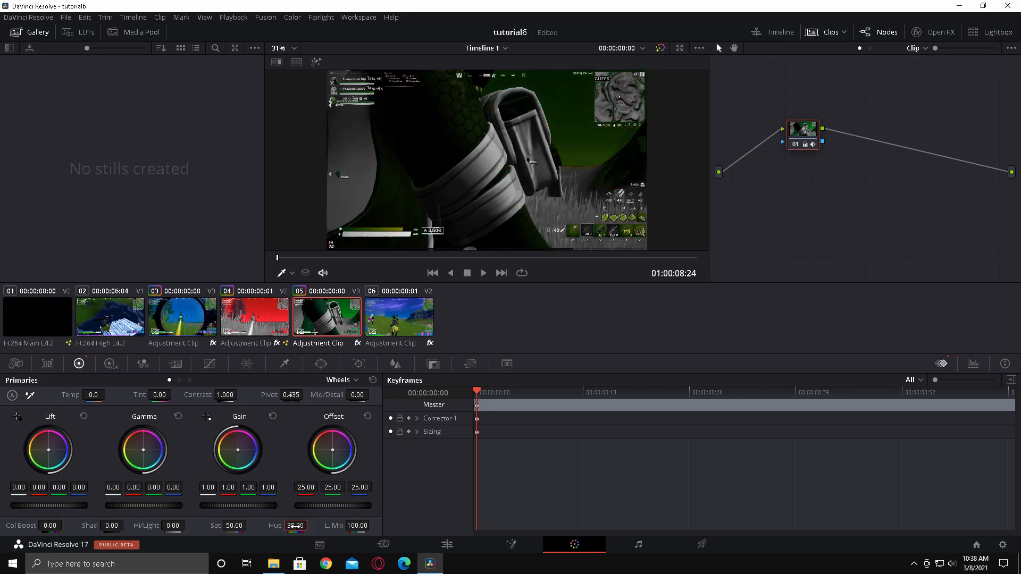
pyautogui.write('29.80')
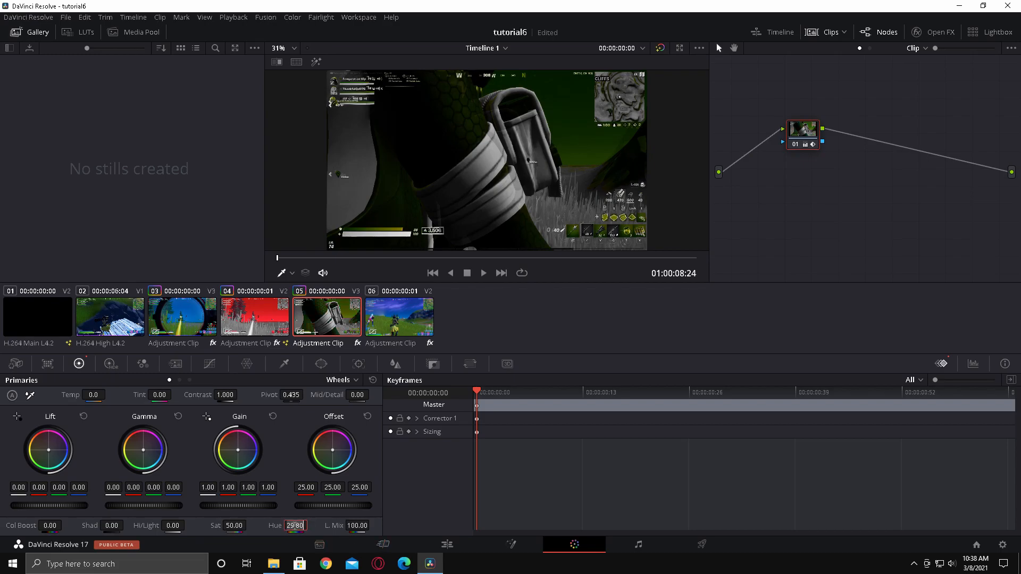
pyautogui.write('70.00')
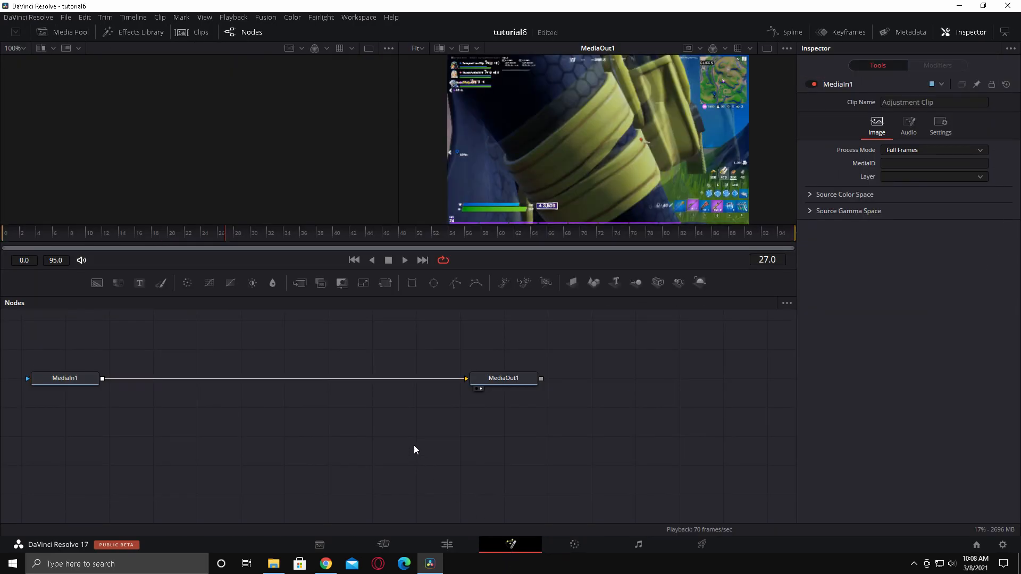
# Search for 'color corr' and add the Color Corrector tool to the adjustment clip's composition
pyautogui.write('c')
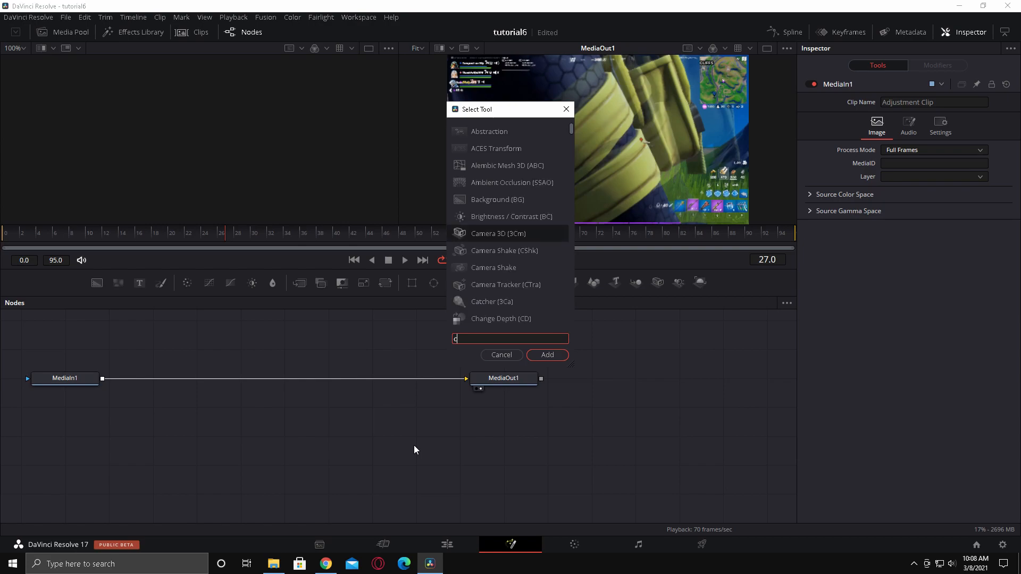
pyautogui.write('olor corr')
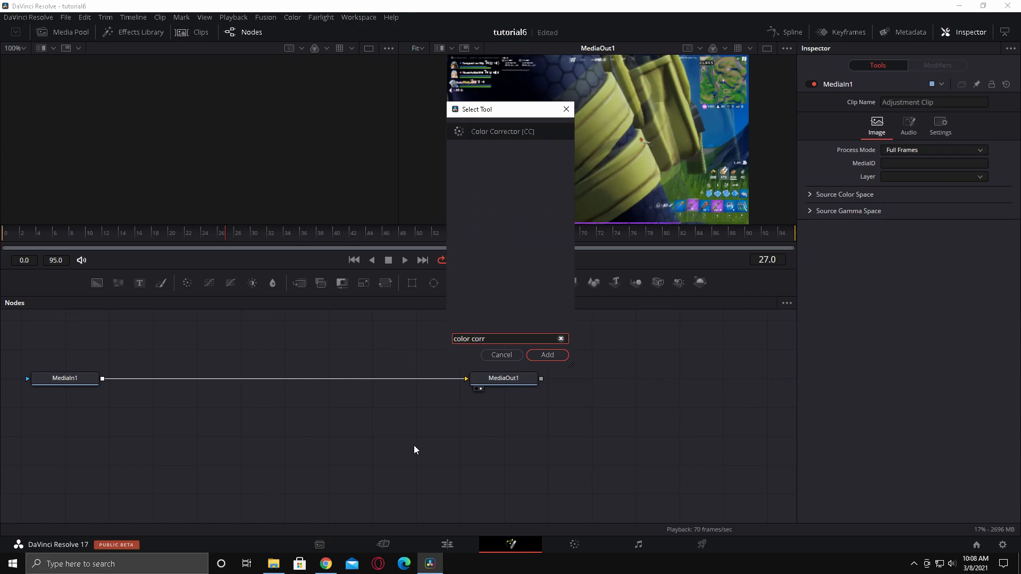
pyautogui.click(546, 355)
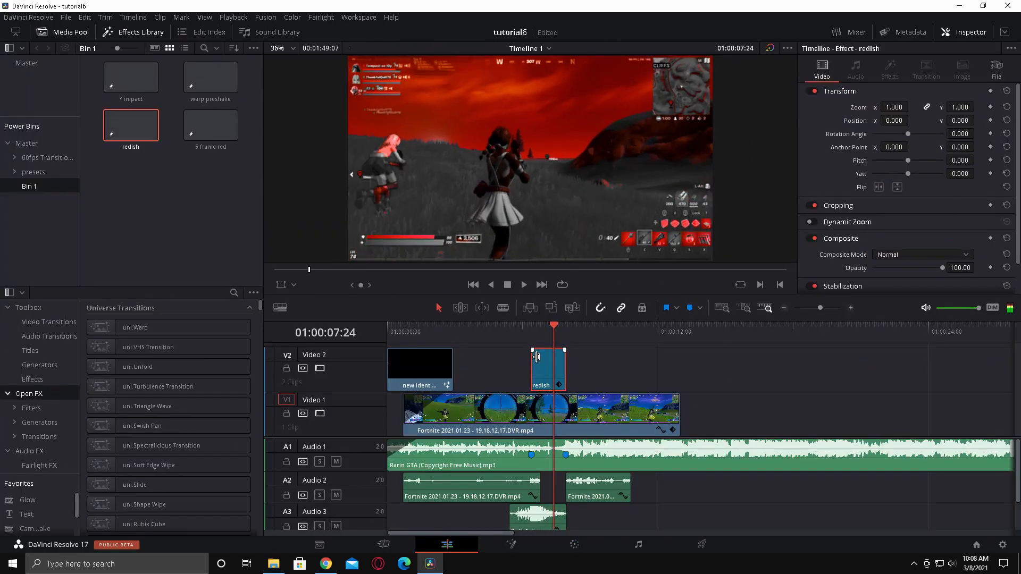
# Find the Sapphire S_Hotspots effect by searching 'hot' and show its settings on the redish clip
pyautogui.click(156, 366)
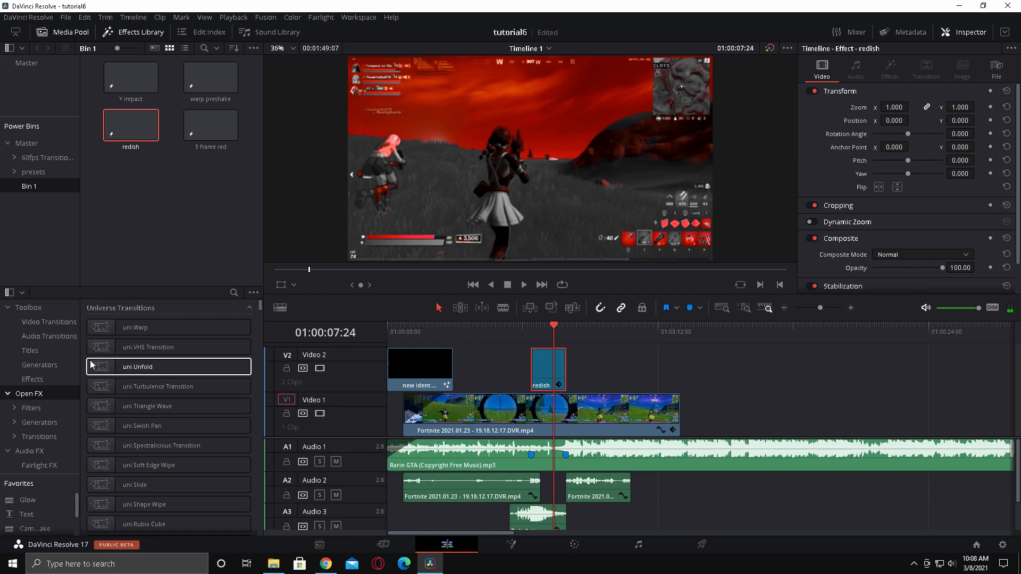
pyautogui.click(233, 293)
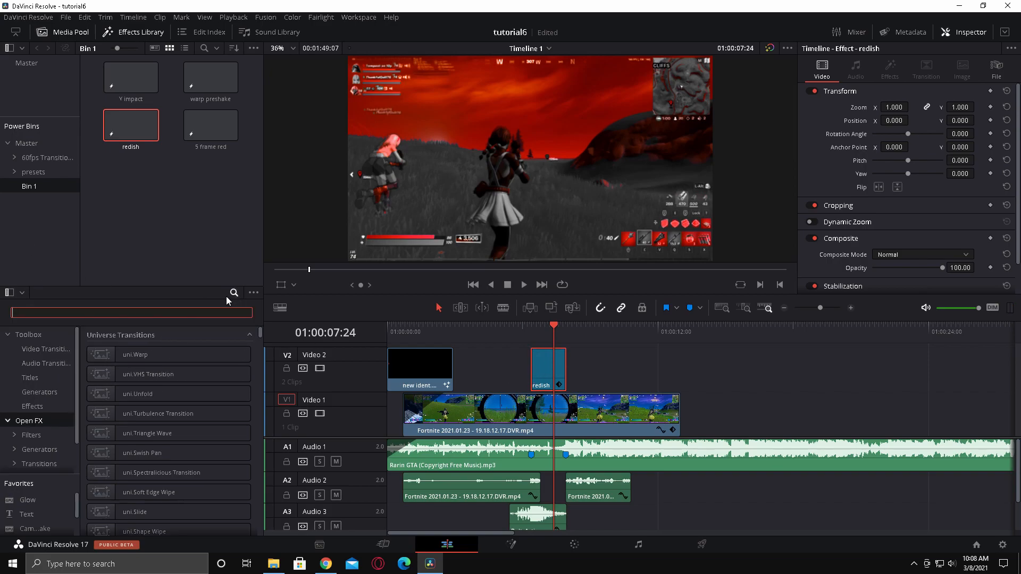
pyautogui.write('hot')
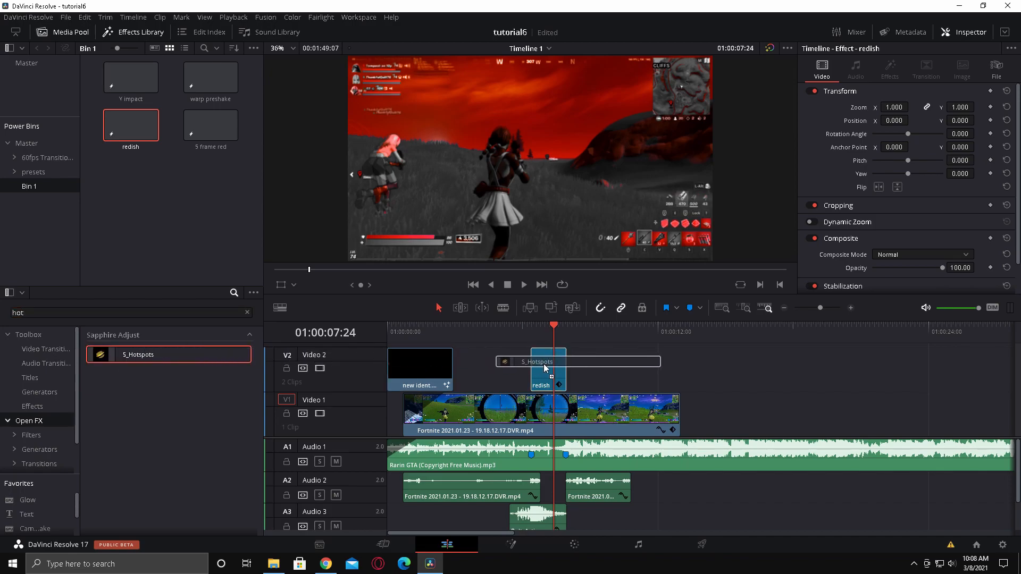
pyautogui.click(547, 371)
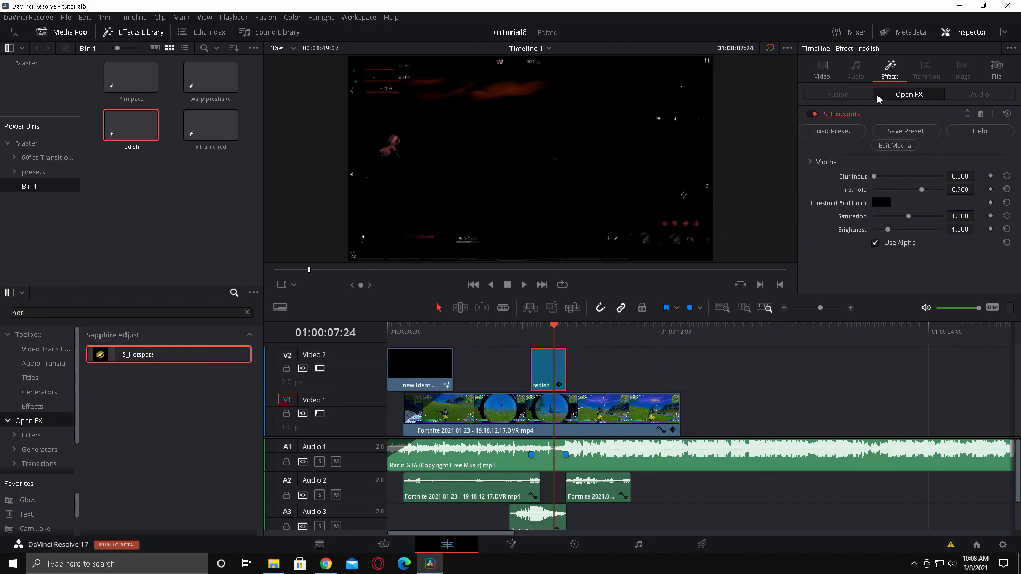
# Set the Hotspots threshold add colour to magenta, brightness 2.5 and saturation about 0.98
pyautogui.click(880, 203)
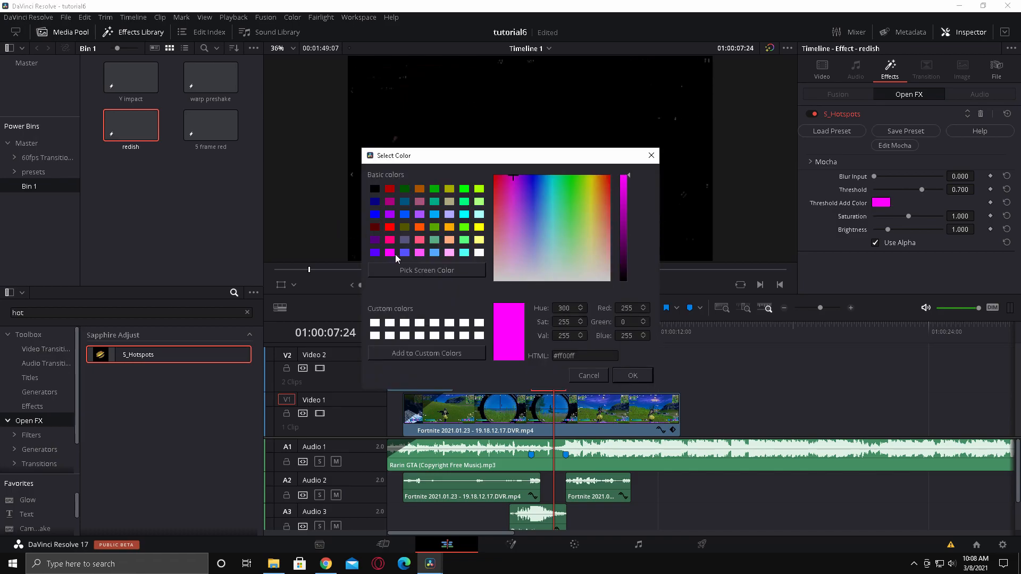
pyautogui.moveTo(633, 373)
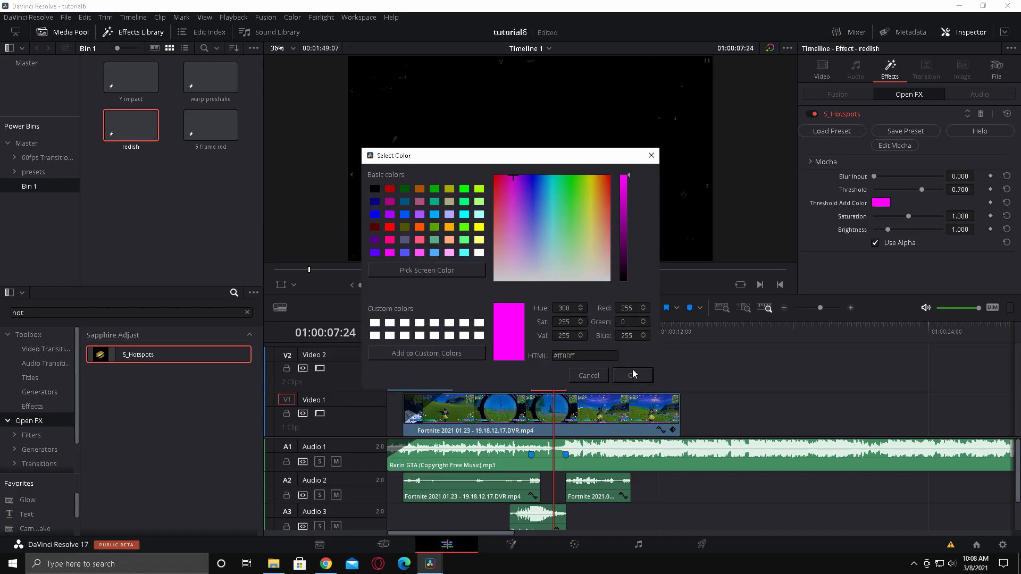
pyautogui.click(631, 375)
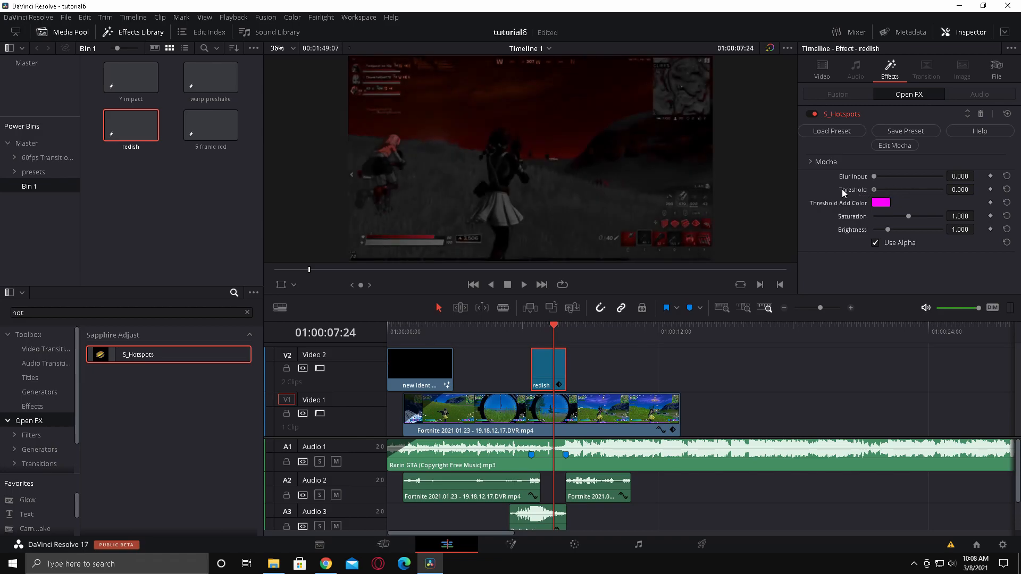
pyautogui.moveTo(888, 231)
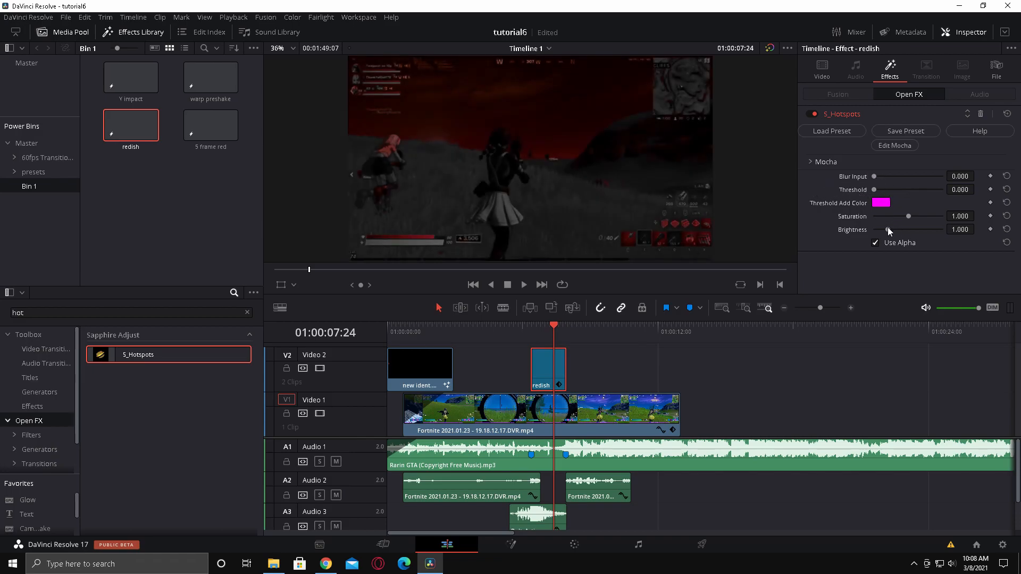
pyautogui.moveTo(892, 229); pyautogui.dragTo(907, 229)
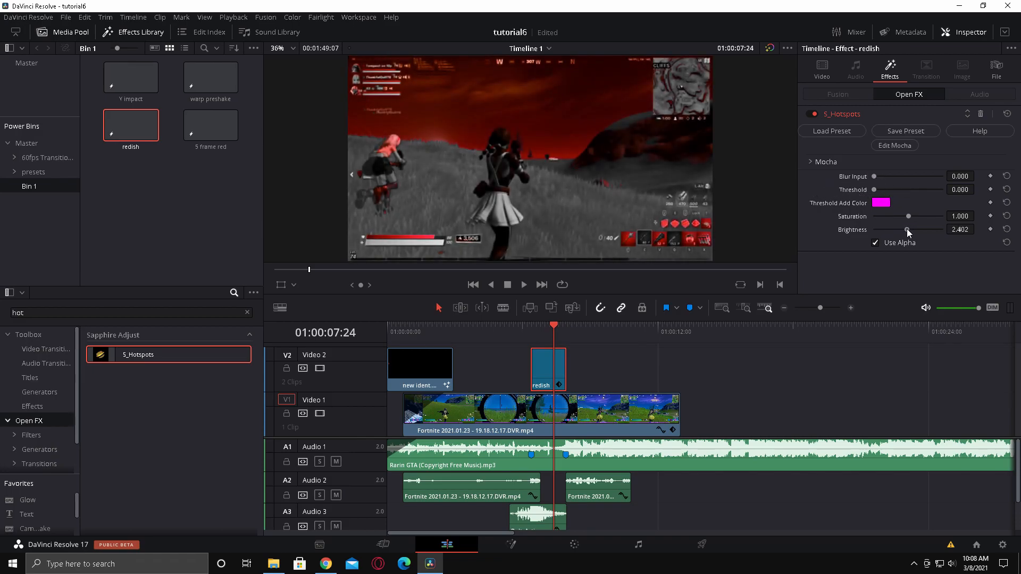
pyautogui.moveTo(907, 216); pyautogui.dragTo(904, 217)
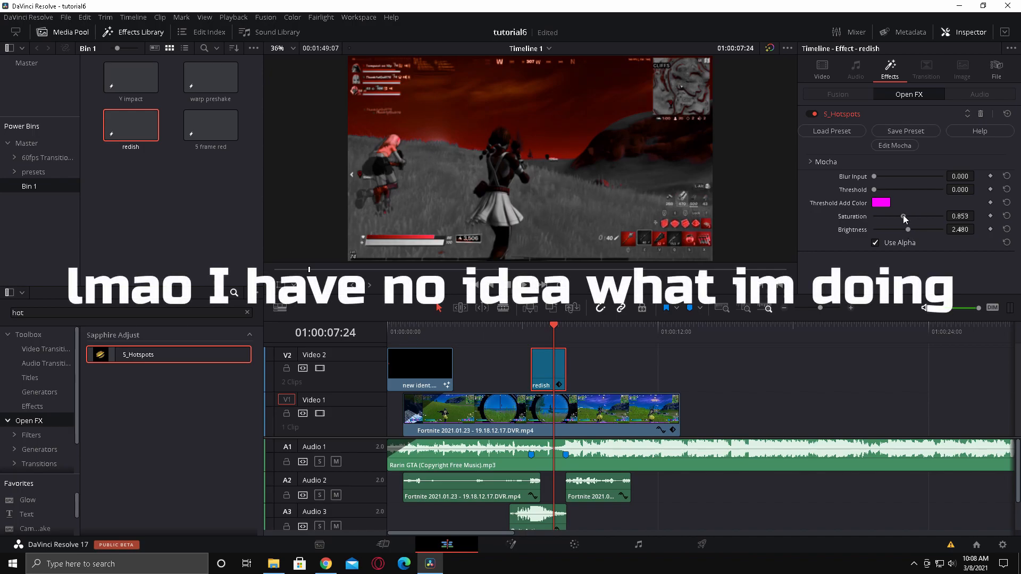
pyautogui.moveTo(903, 216); pyautogui.dragTo(908, 216)
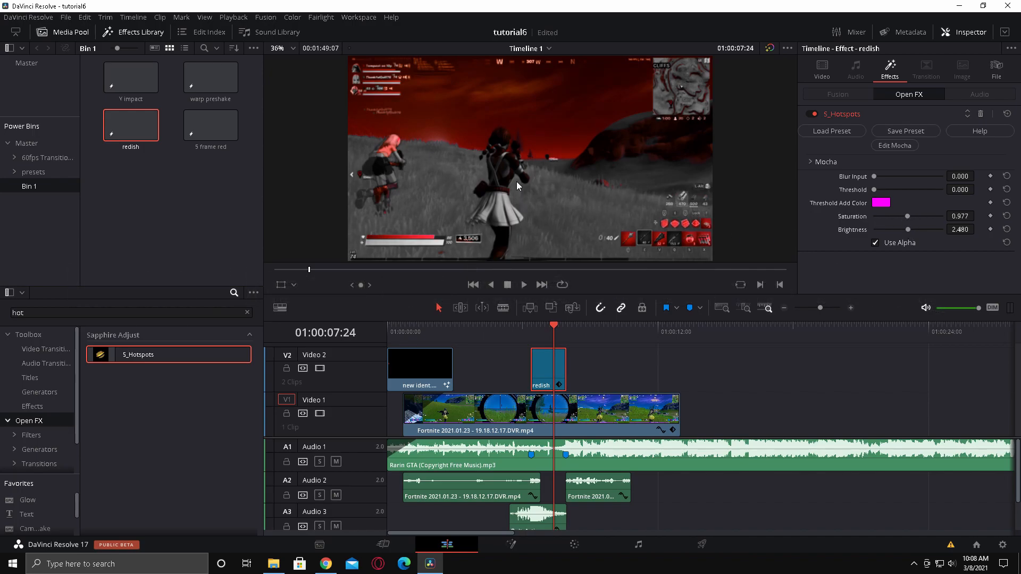
pyautogui.moveTo(899, 229); pyautogui.dragTo(913, 229)
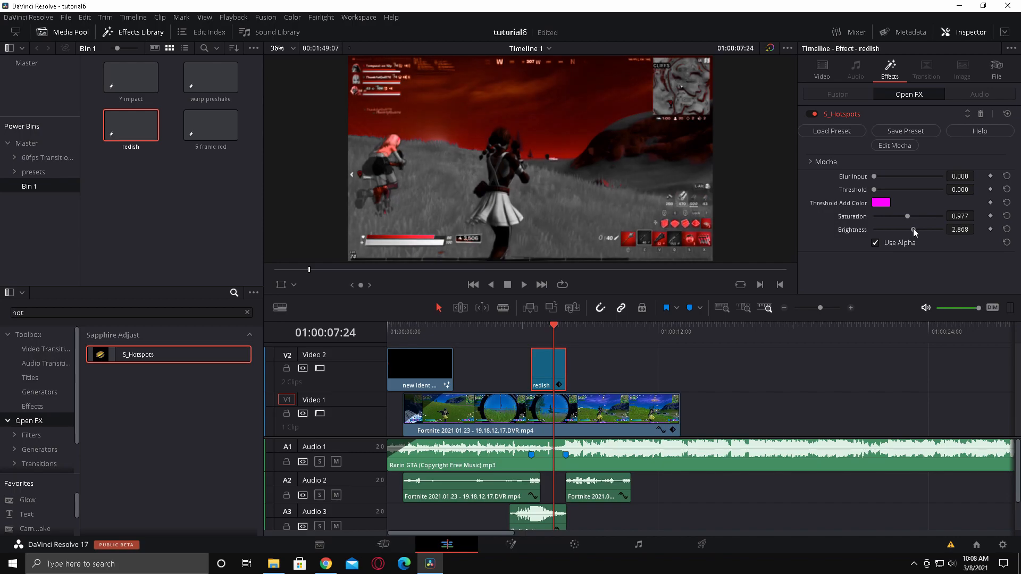
pyautogui.moveTo(914, 230); pyautogui.dragTo(905, 230)
pyautogui.write('2.500')
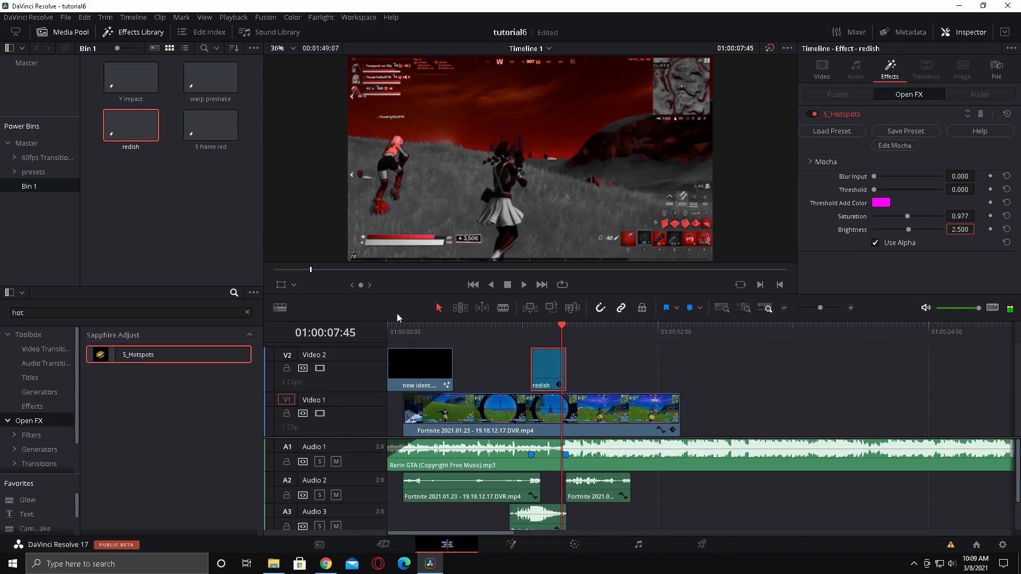
pyautogui.moveTo(863, 154)
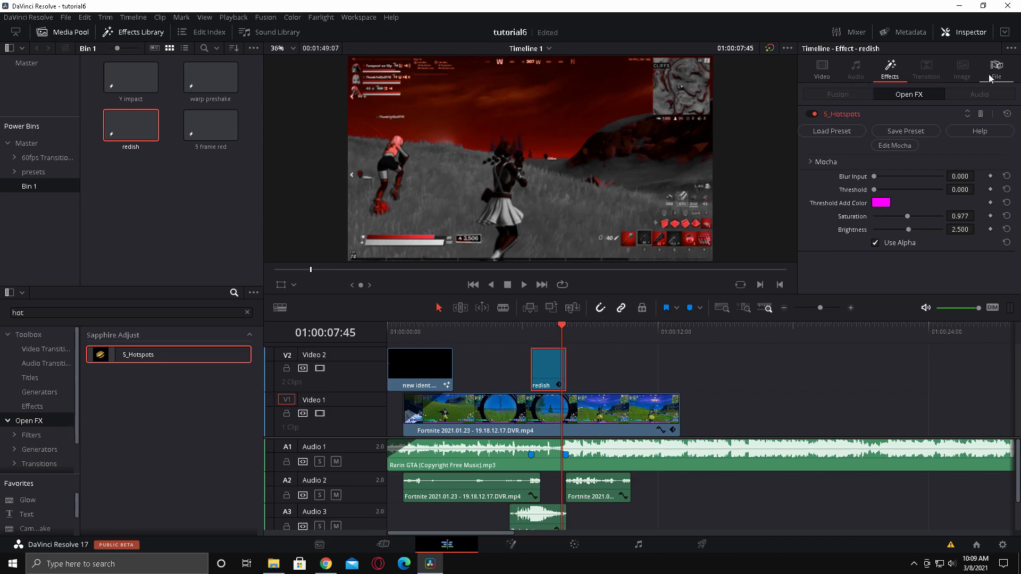
# Check the redish clip's File details and add a copy of it to Bin 1
pyautogui.click(995, 69)
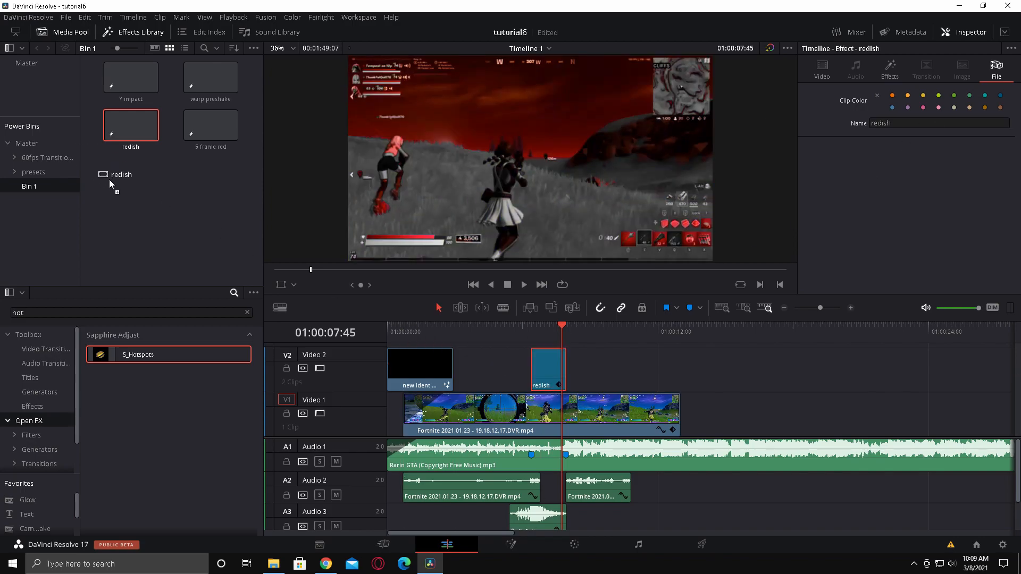
pyautogui.click(547, 368)
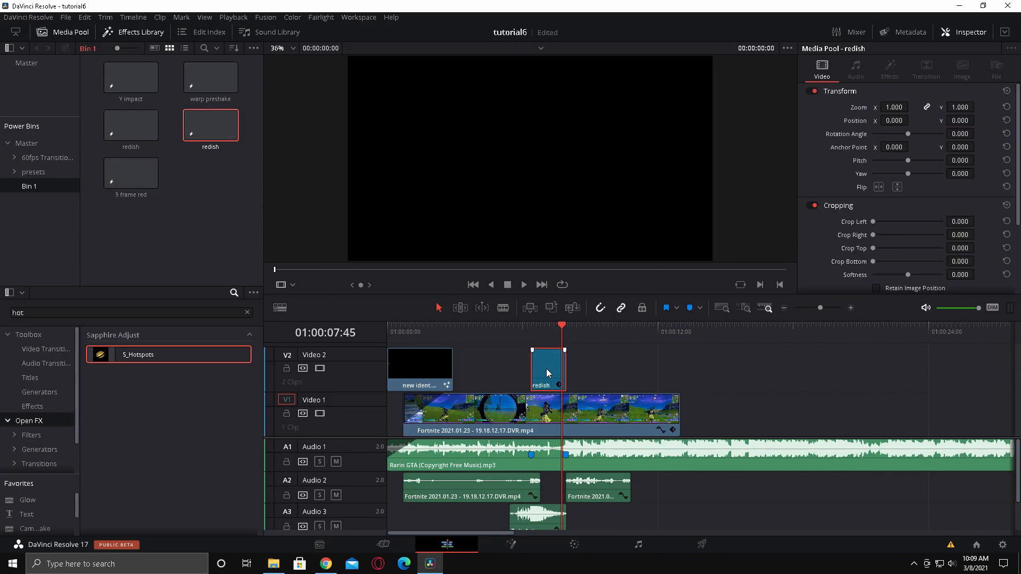
pyautogui.click(565, 325)
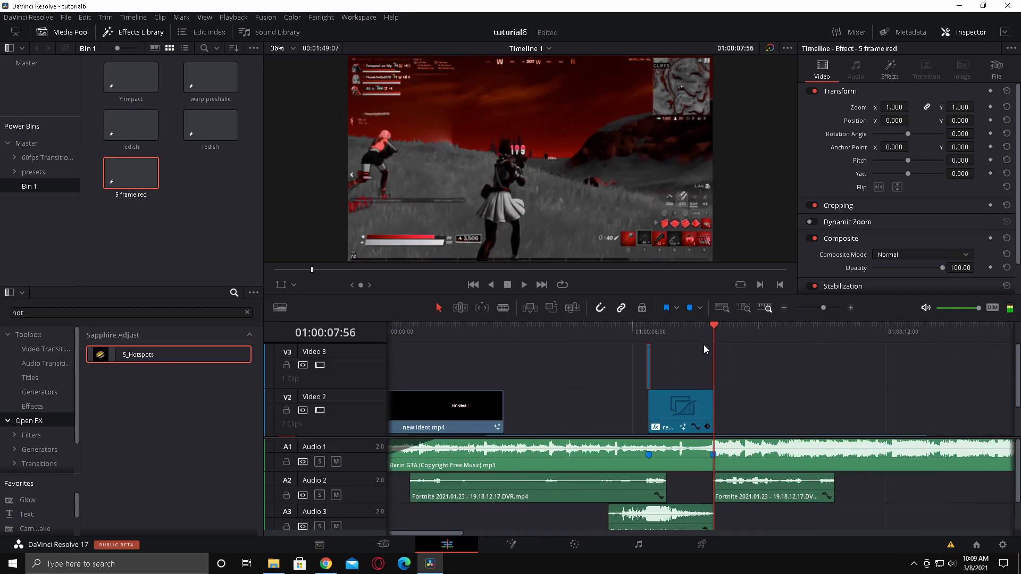
# Select the 5 frame red impact clip on V3 to view its grade, then return to the timeline
pyautogui.click(210, 76)
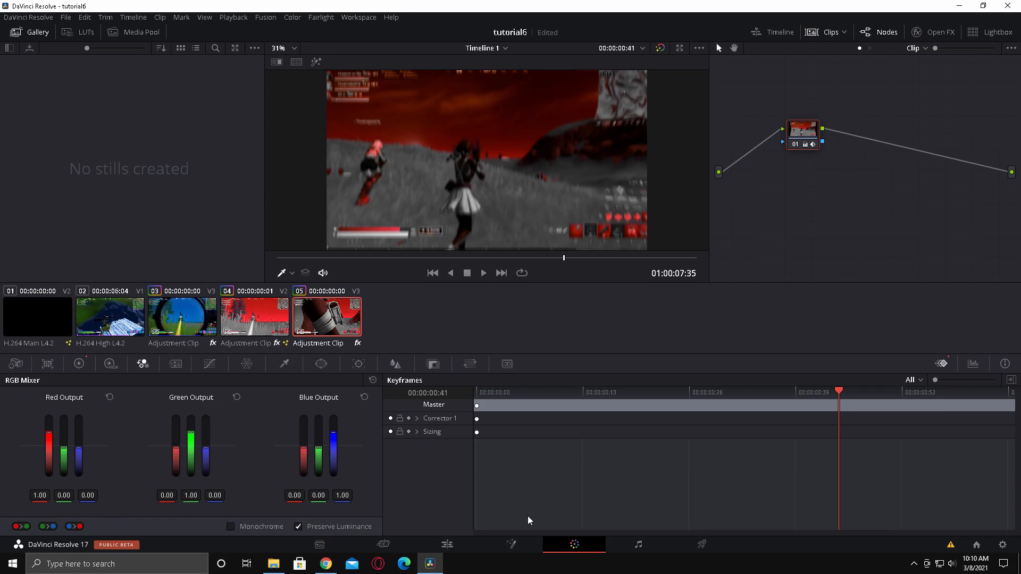
pyautogui.click(447, 544)
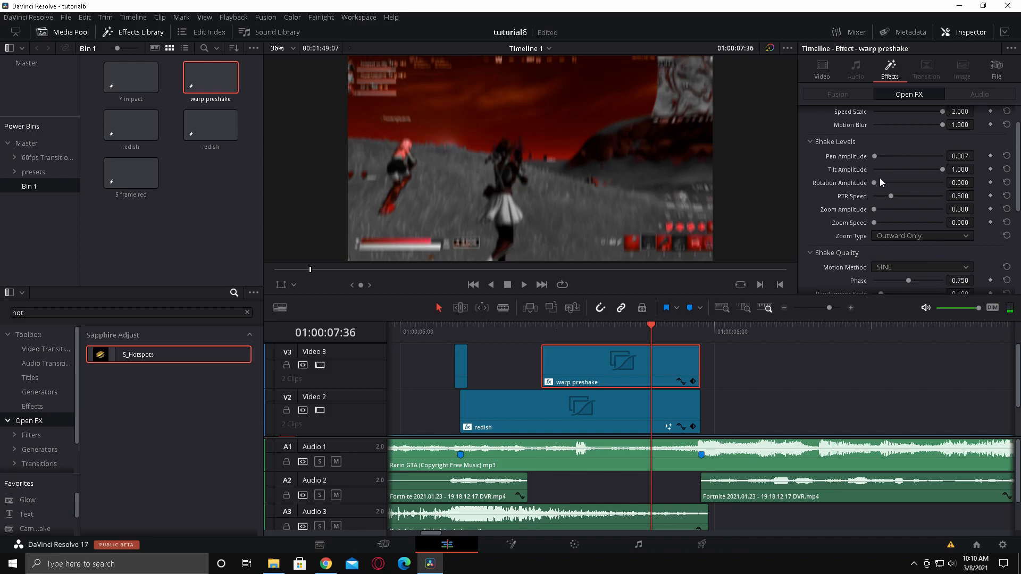
# Set the warp preshake clip's S_WarpMagnify Magnify Amount to 0.75
pyautogui.scroll(-3)
pyautogui.write('0.75')
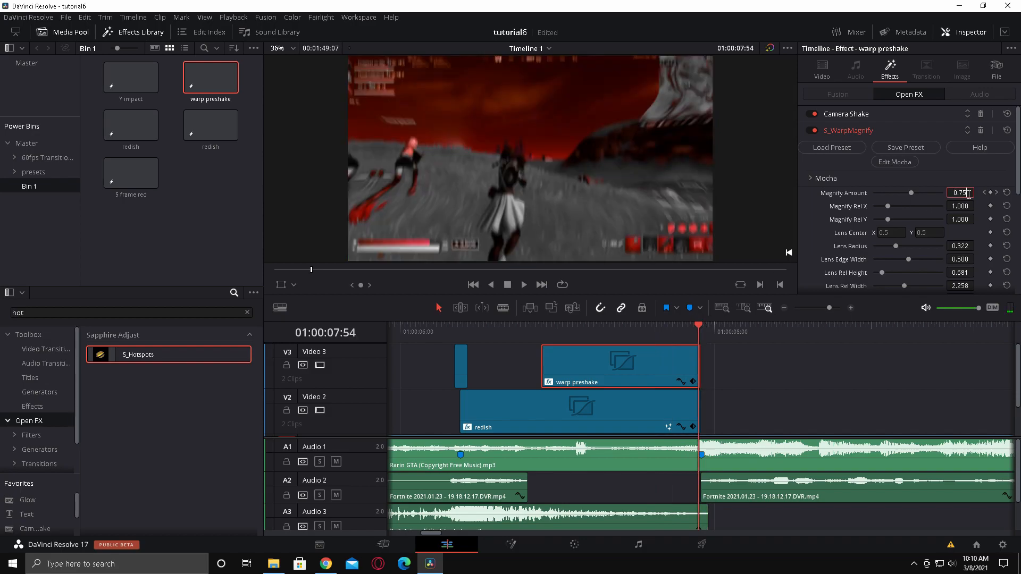
pyautogui.click(637, 325)
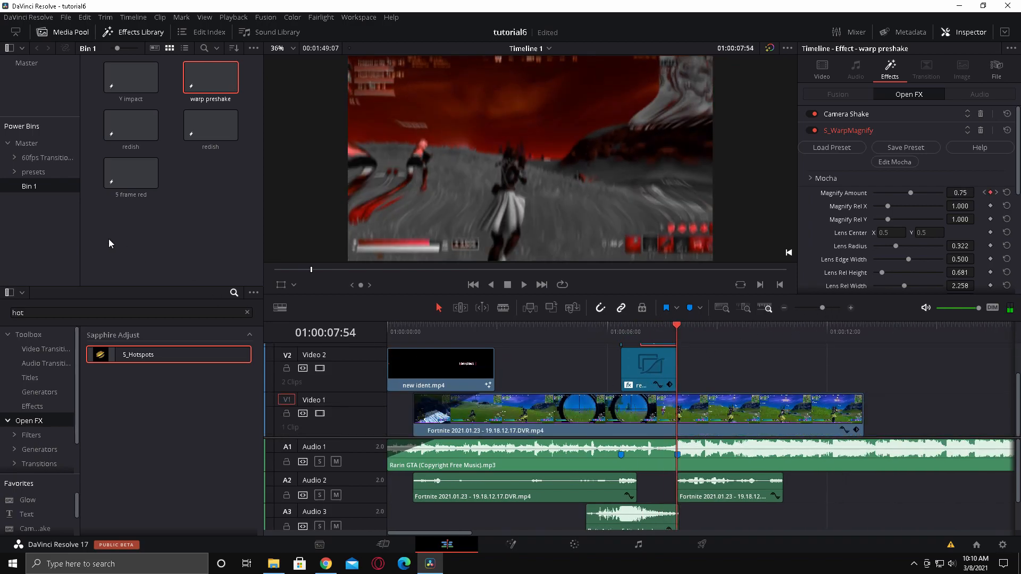
# Place build up.mp3 from the sfx bin on track A5 and lower its volume to -3.49 dB
pyautogui.doubleClick(33, 171)
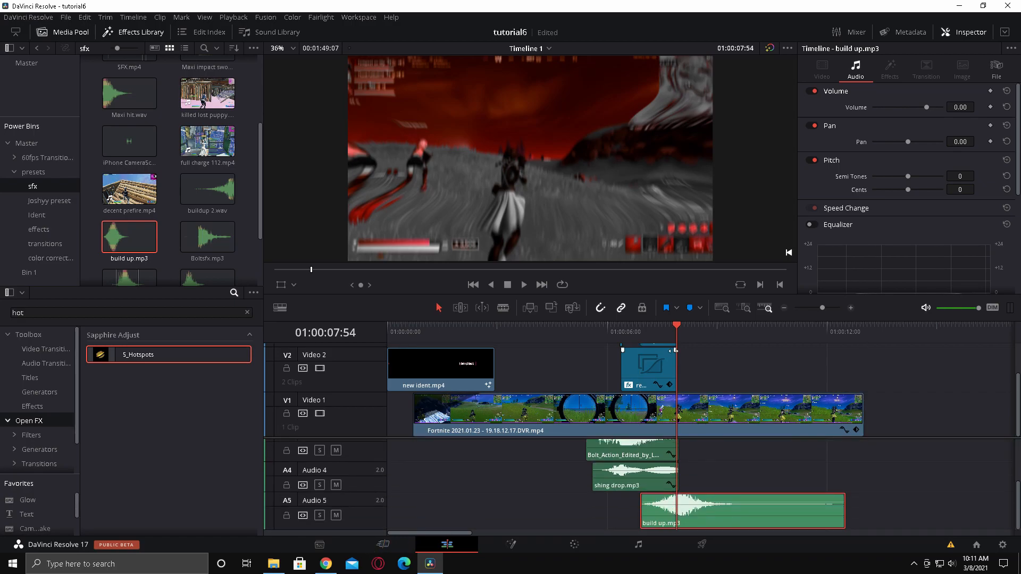
pyautogui.click(523, 285)
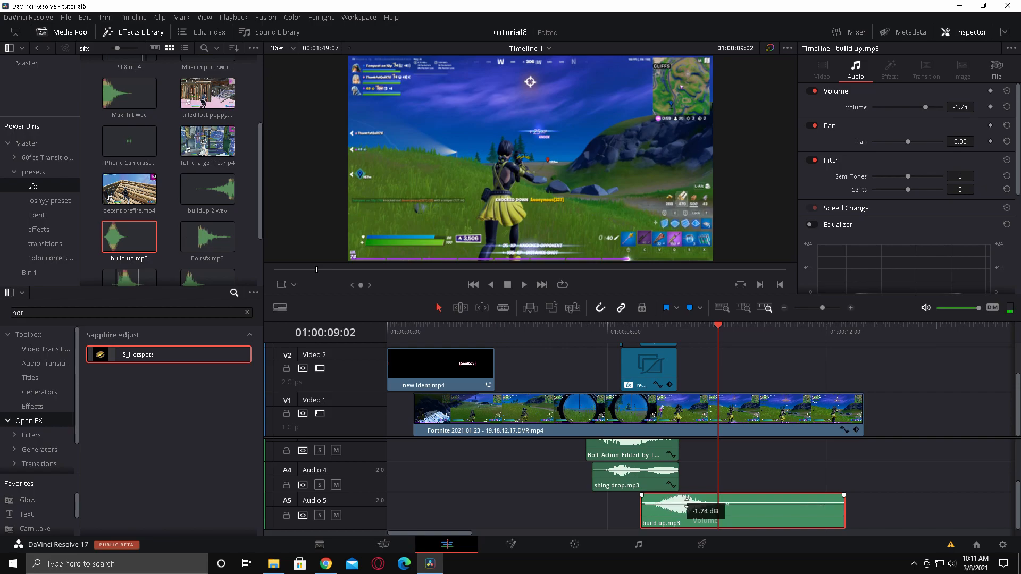
pyautogui.moveTo(697, 507); pyautogui.dragTo(696, 514)
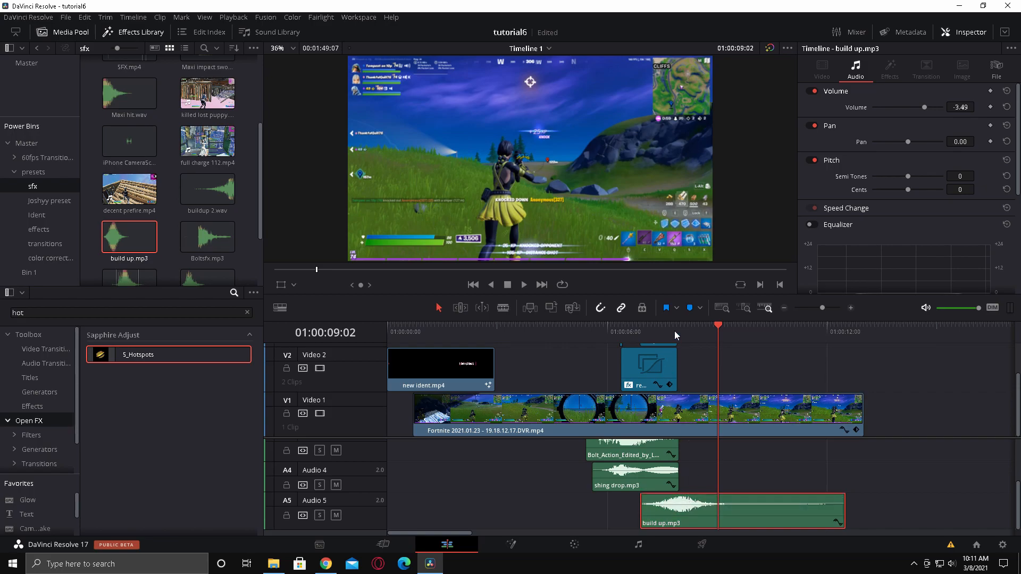